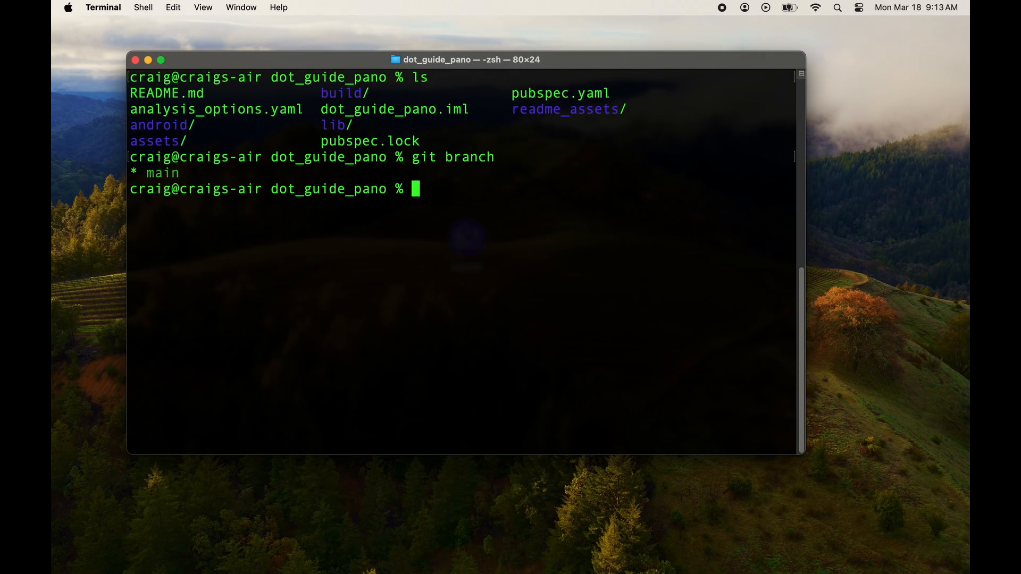
# Create and switch to a new gh-pages branch with git checkout -b
pyautogui.write('git checkout -b gh')
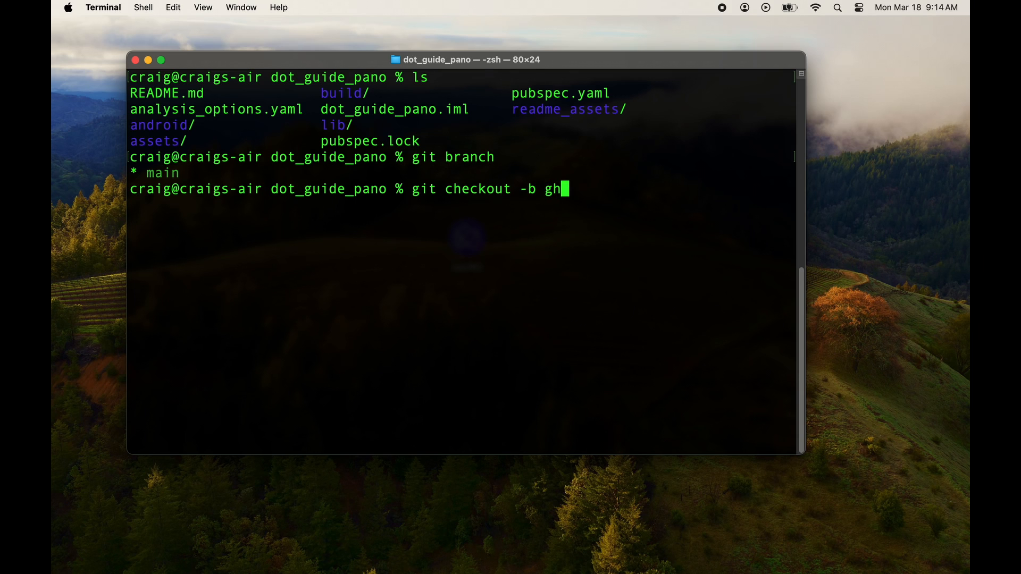
pyautogui.write('-pages')
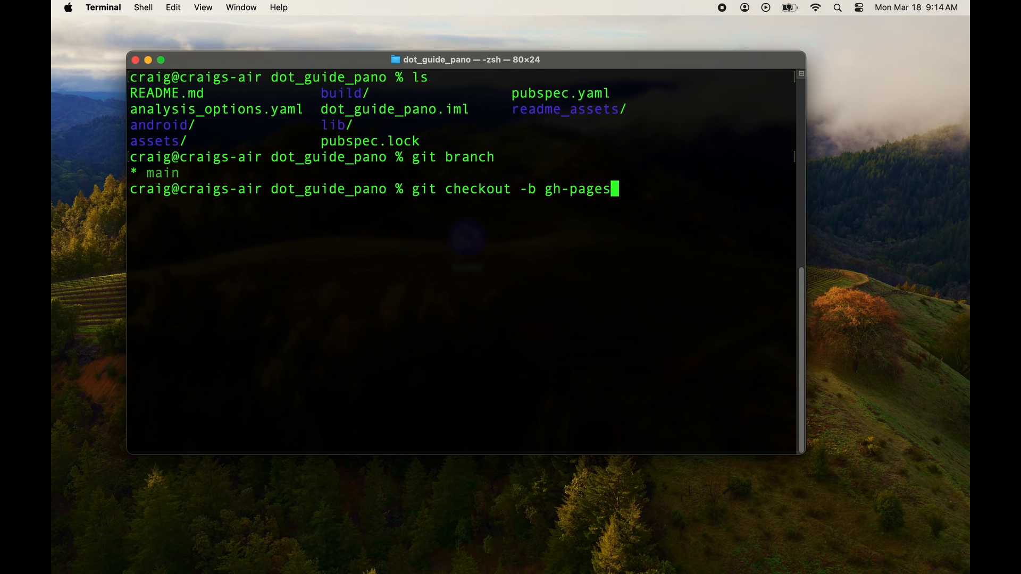
pyautogui.press('Return')
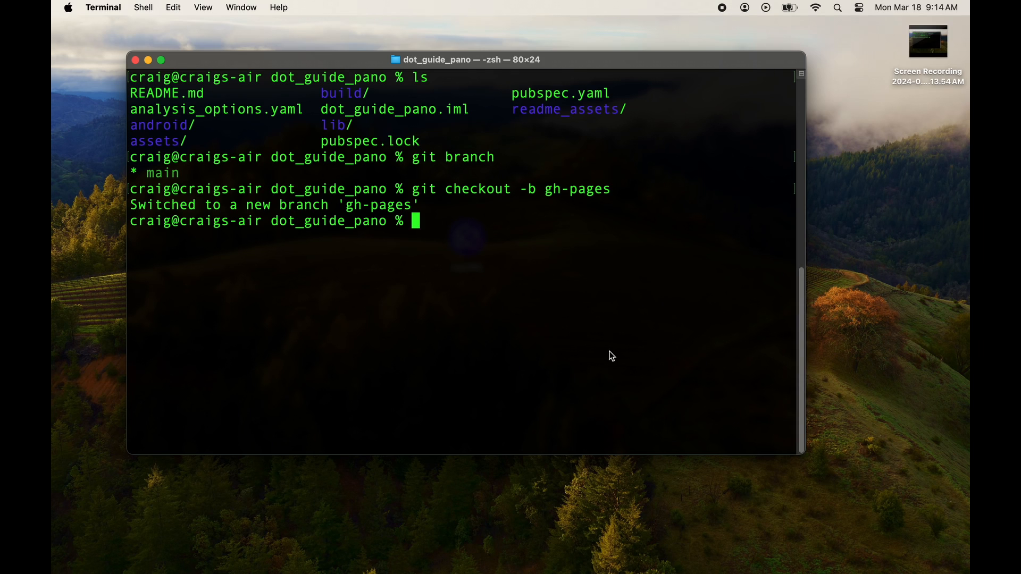
# Publish the gh-pages branch to origin with upstream tracking (git push -u)
pyautogui.write('git')
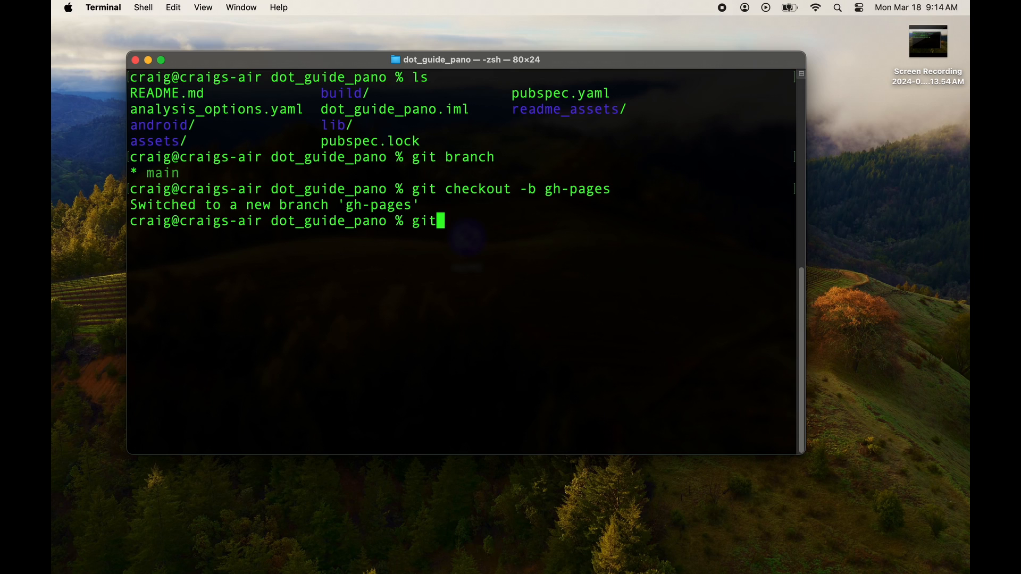
pyautogui.write('push -')
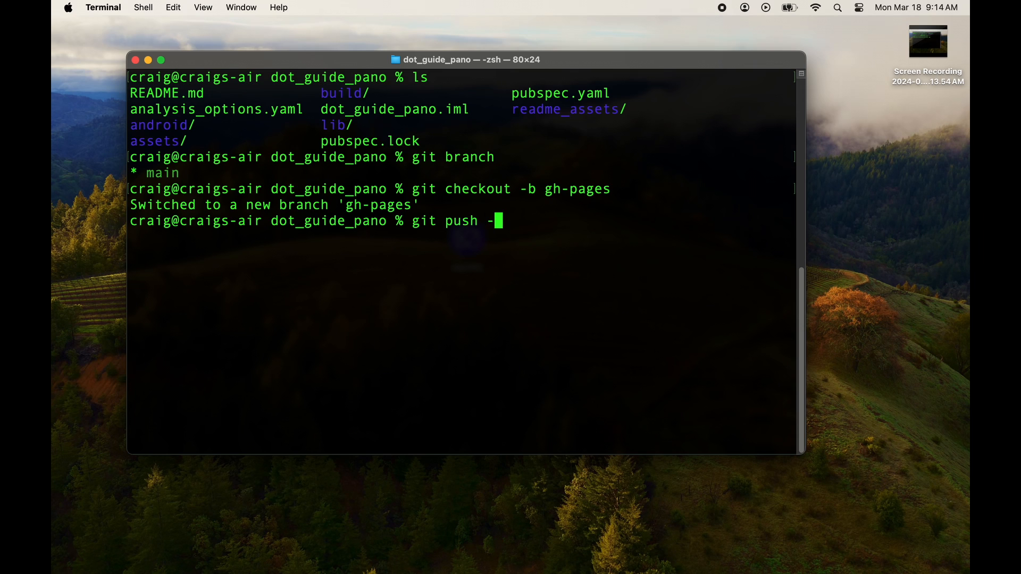
pyautogui.write('u orig')
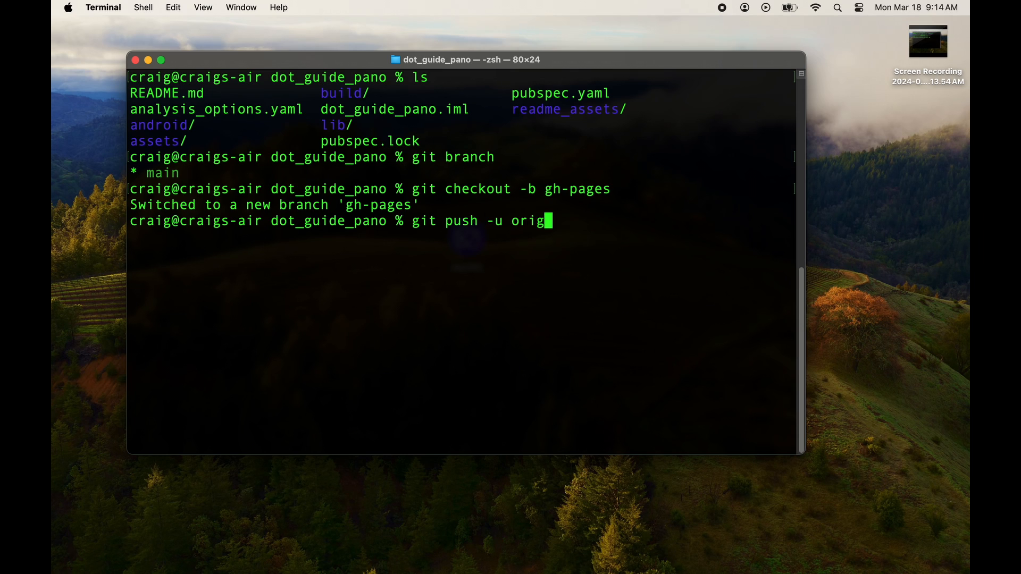
pyautogui.write('in gh-p')
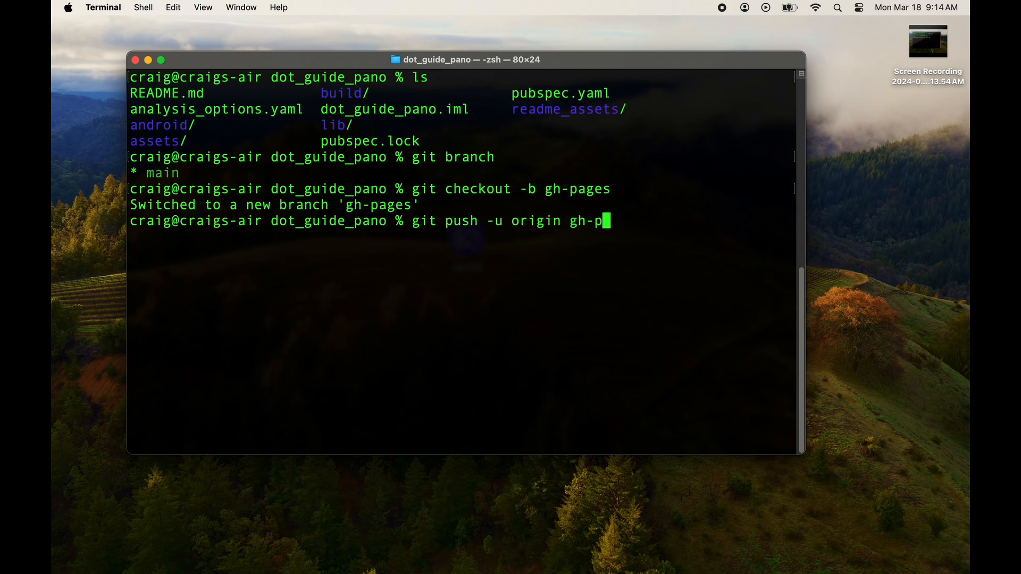
pyautogui.write('ap')
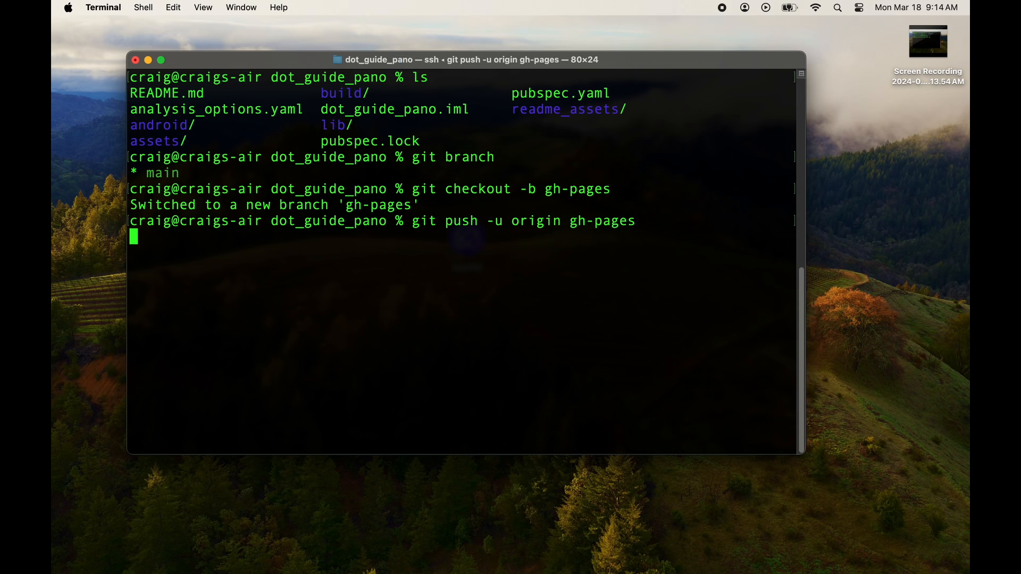
pyautogui.press('Return')
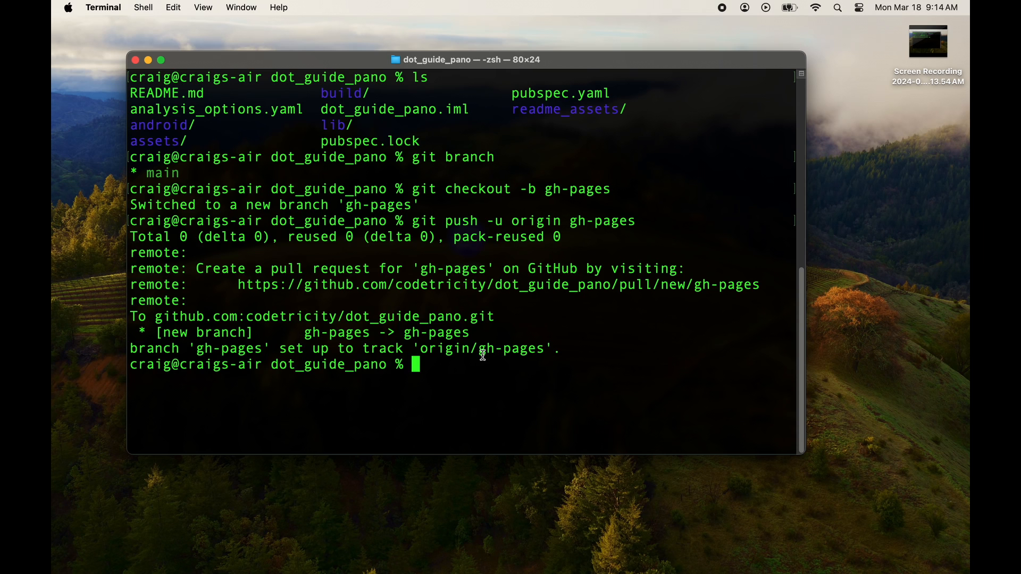
# Switch back to main and list the branches to confirm both exist
pyautogui.write('git checkout main')
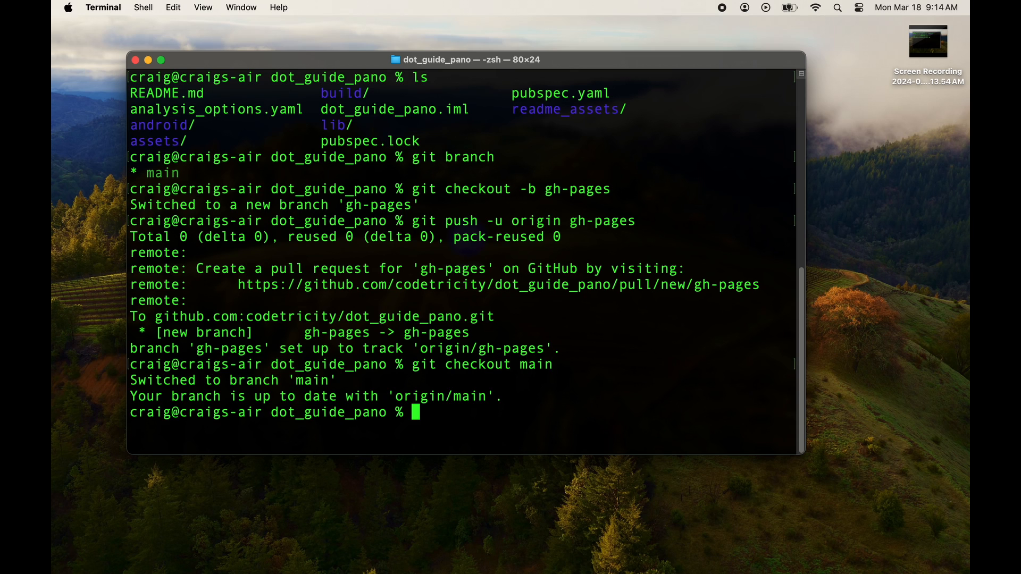
pyautogui.write('git branch')
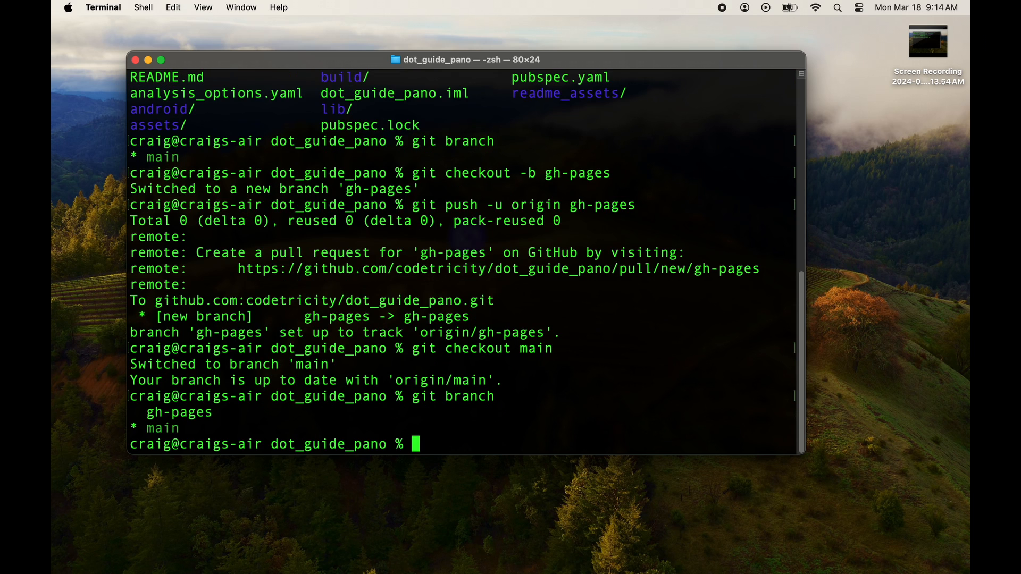
pyautogui.moveTo(895, 241)
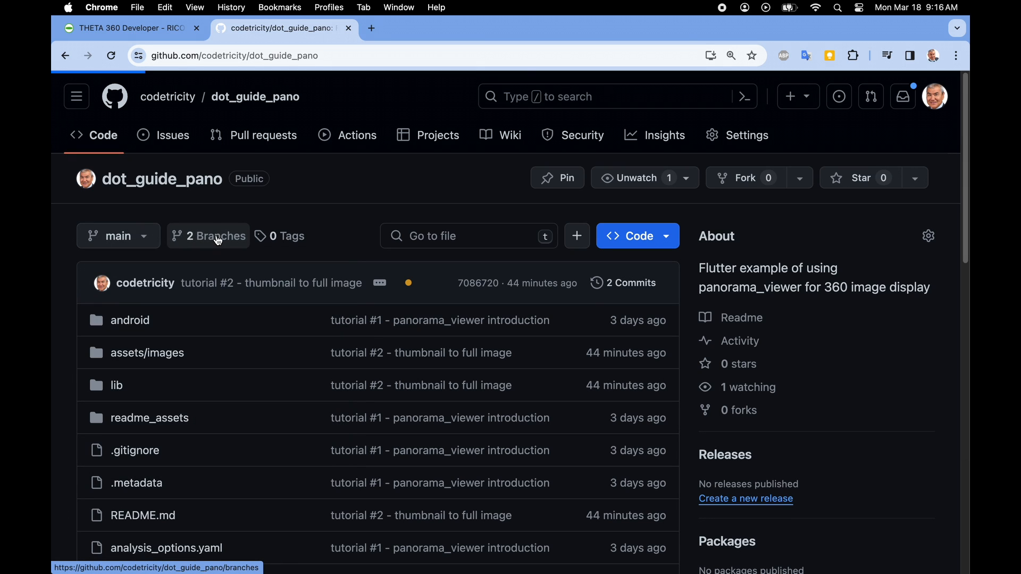
# Review the repository's branches, then reach Settings > Actions > General
pyautogui.click(215, 237)
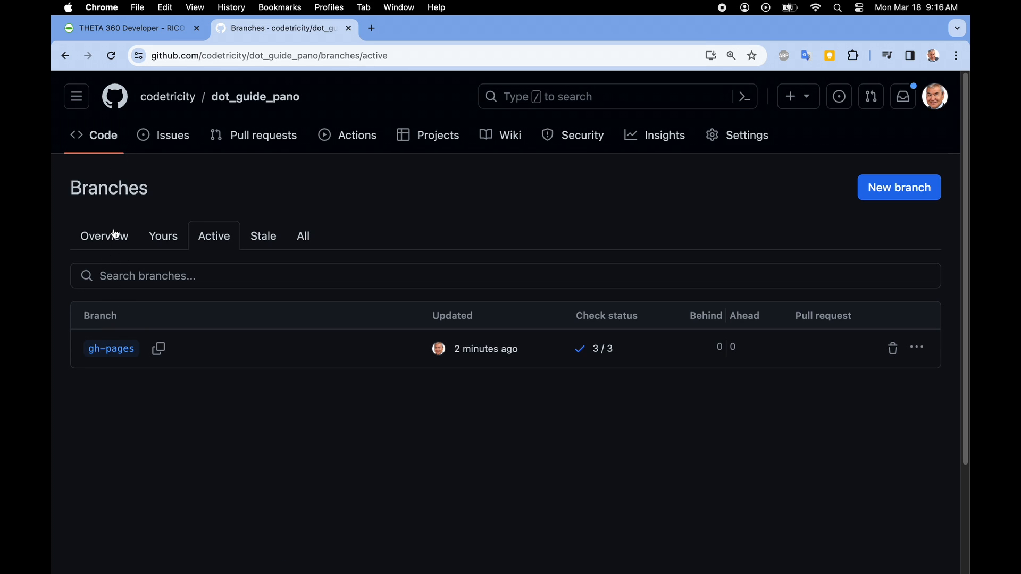
pyautogui.moveTo(138, 106)
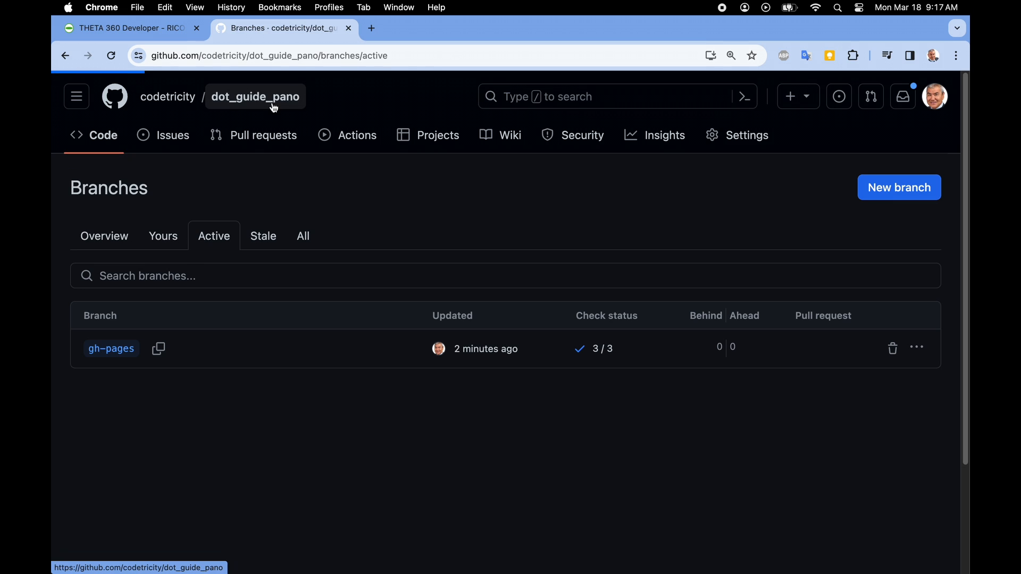
pyautogui.click(254, 96)
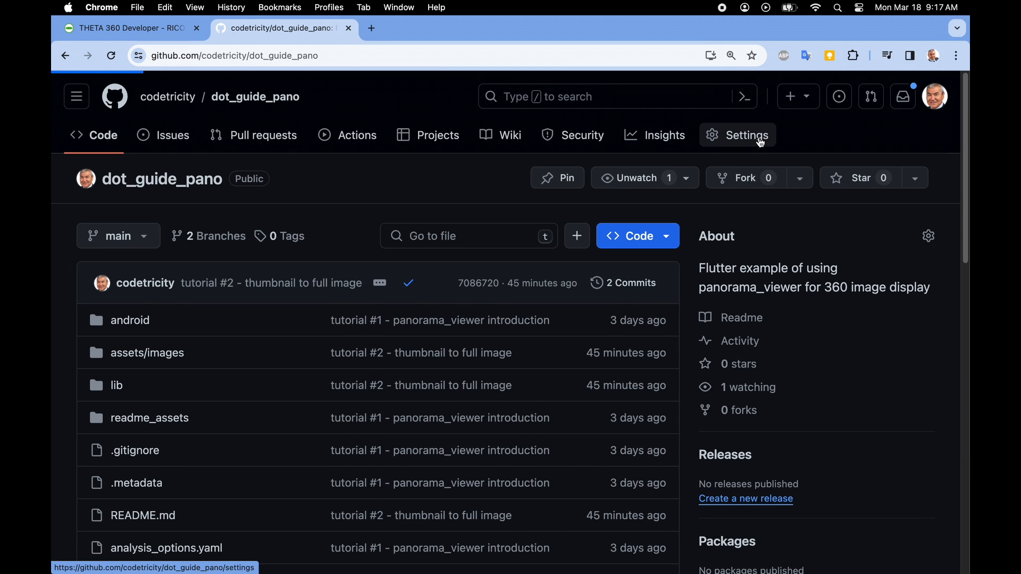
pyautogui.click(747, 135)
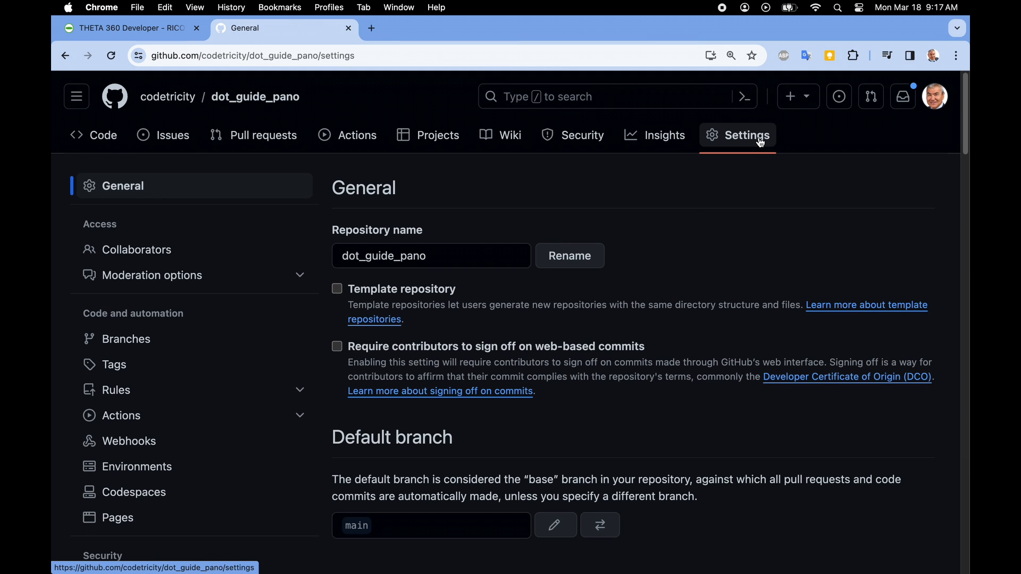
pyautogui.moveTo(120, 416)
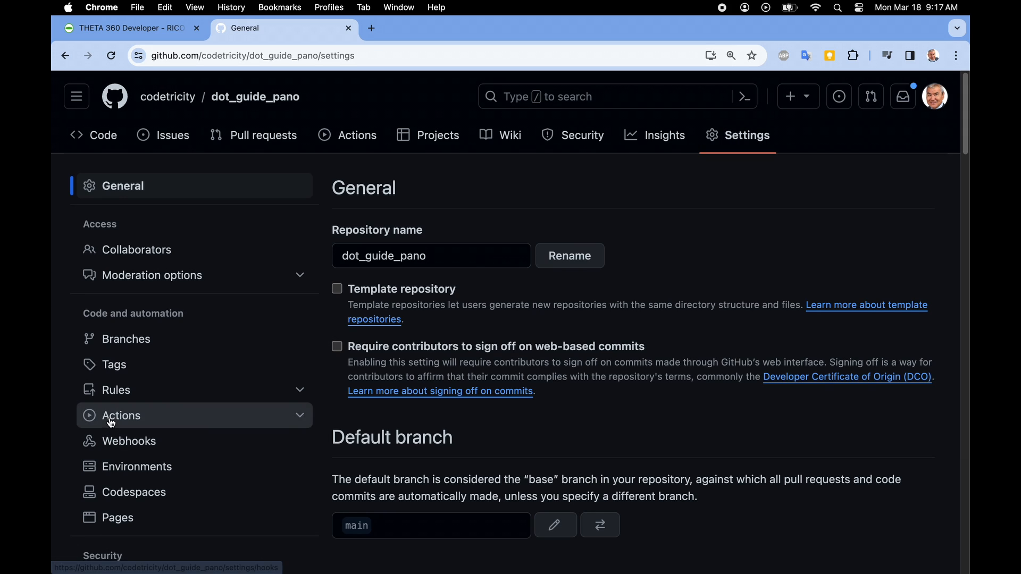
pyautogui.click(121, 416)
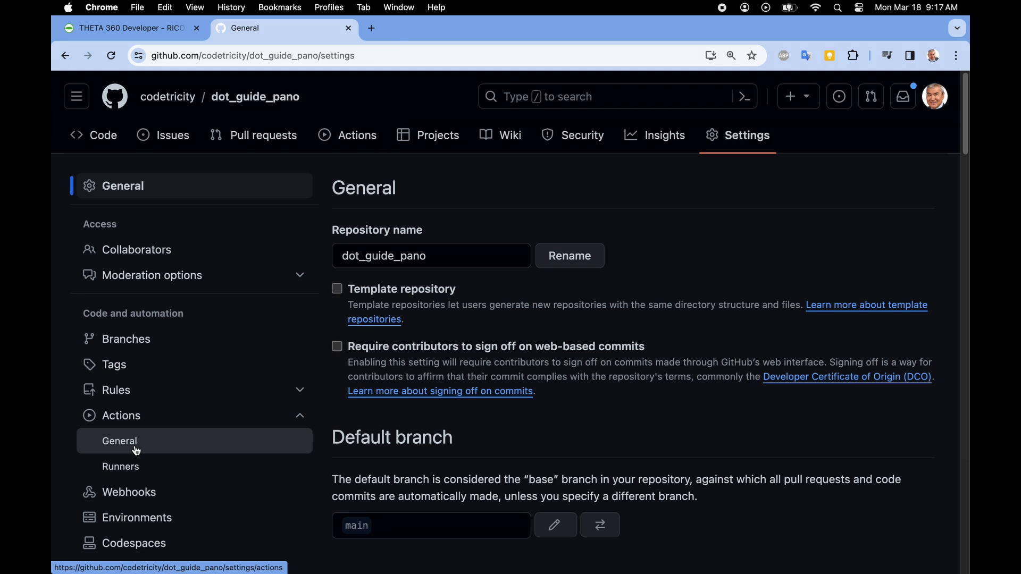
pyautogui.click(119, 440)
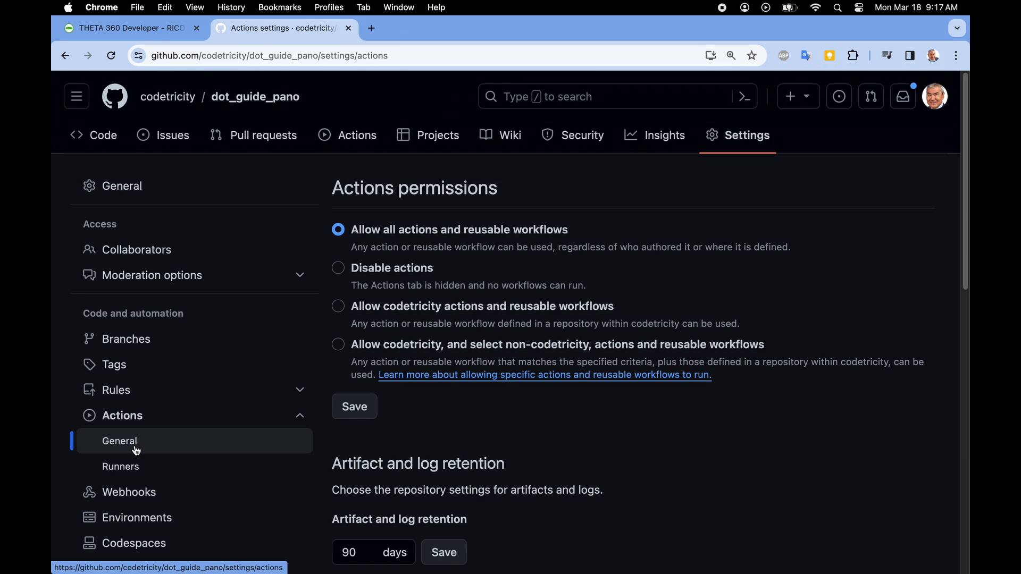
# Give workflows Read and write permissions and save the setting
pyautogui.scroll(-3)
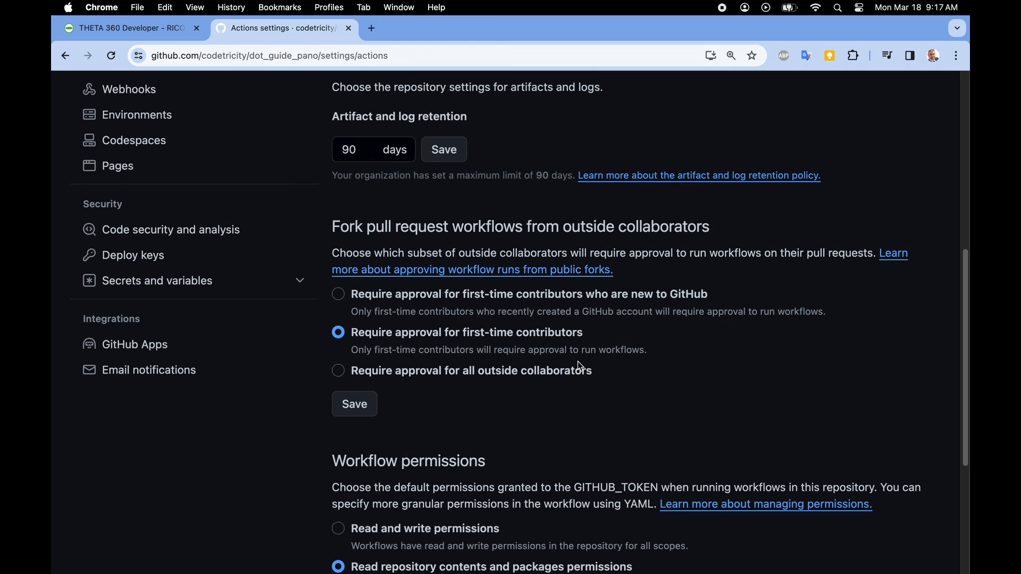
pyautogui.scroll(-3)
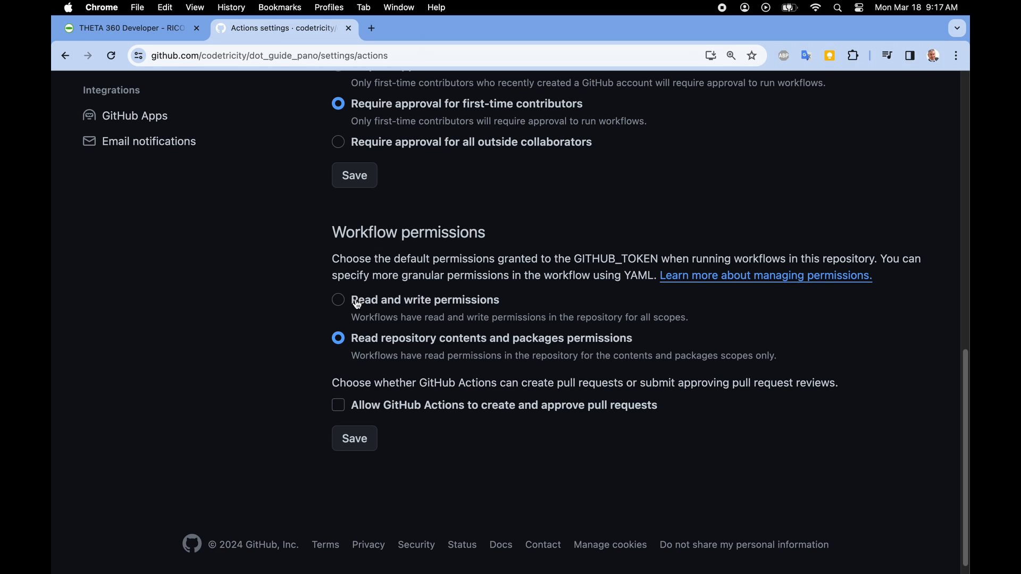
pyautogui.click(338, 300)
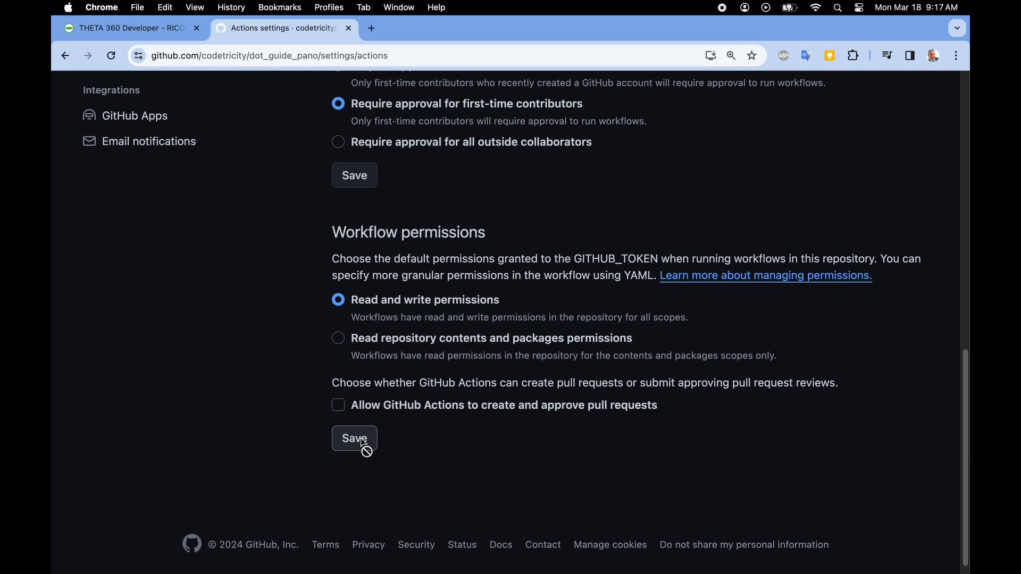
pyautogui.click(354, 438)
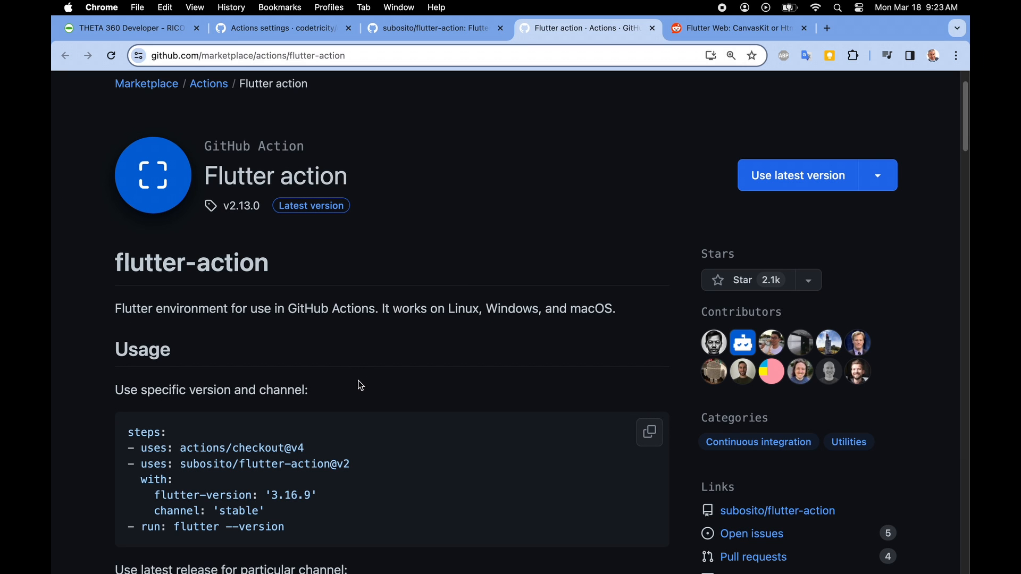
pyautogui.scroll(-3)
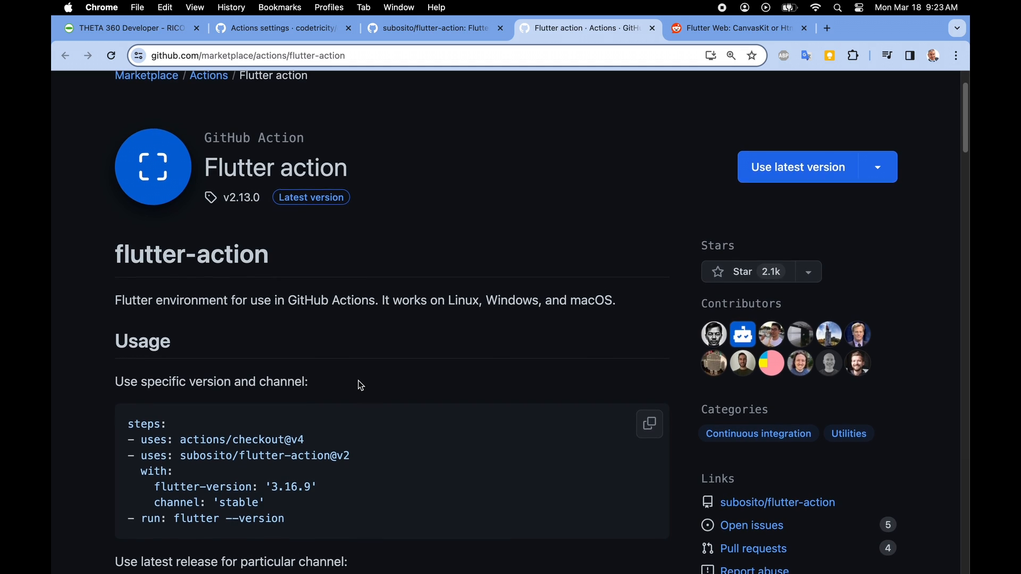
pyautogui.scroll(-3)
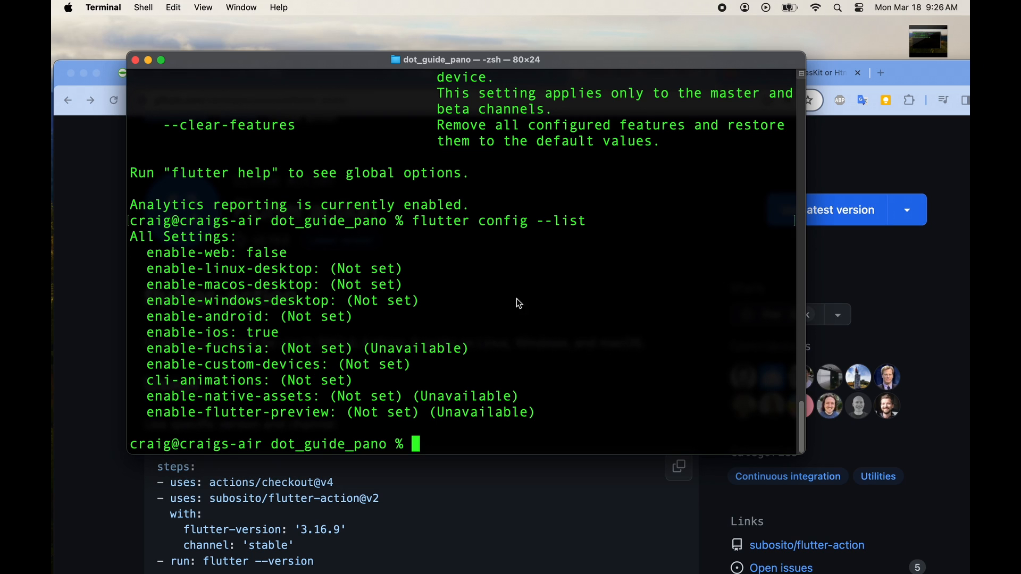
# Enable Flutter web support, verify with flutter config --list, and list project files with ls -a
pyautogui.doubleClick(495, 222)
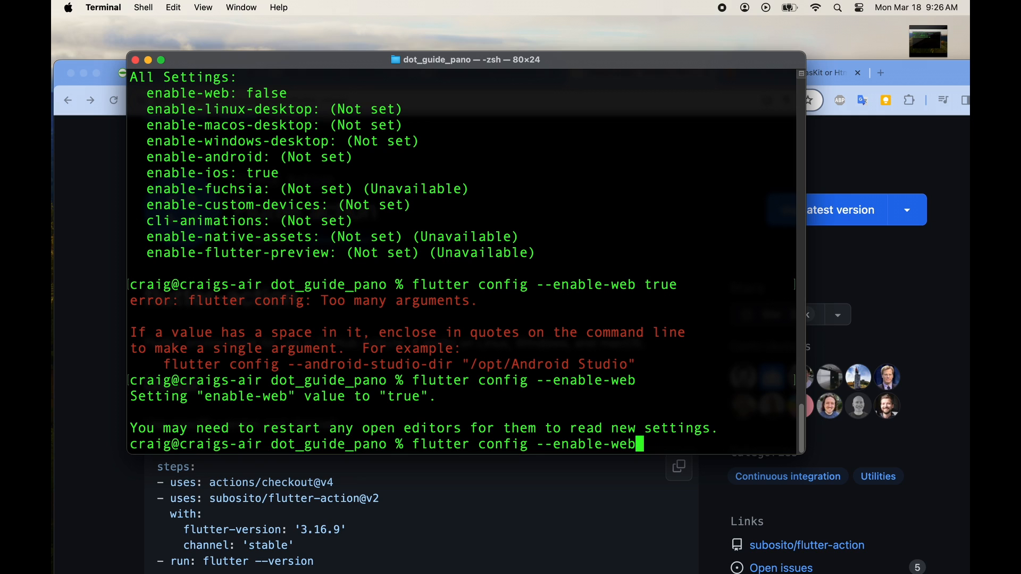
pyautogui.write('--list')
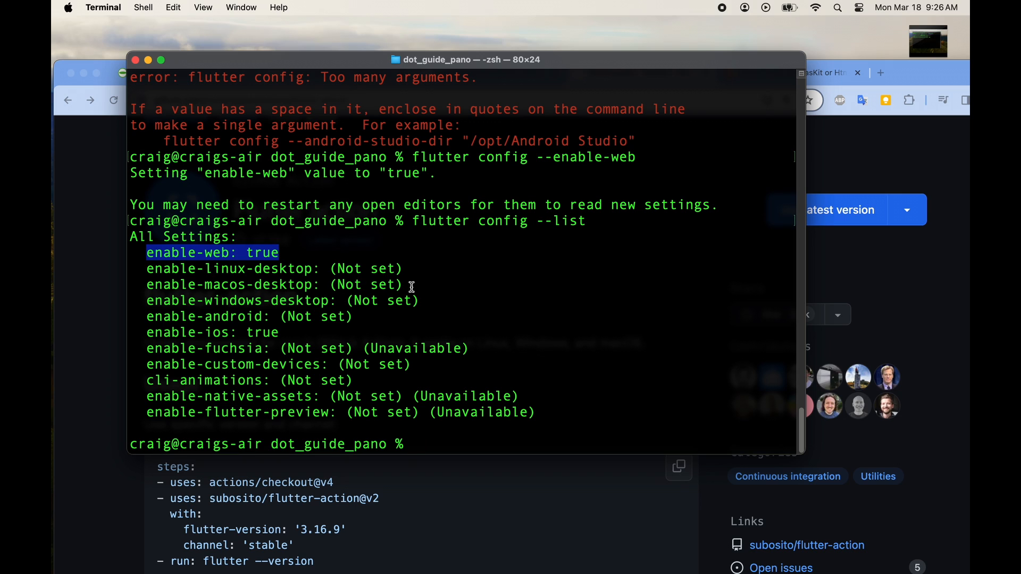
pyautogui.write('ls')
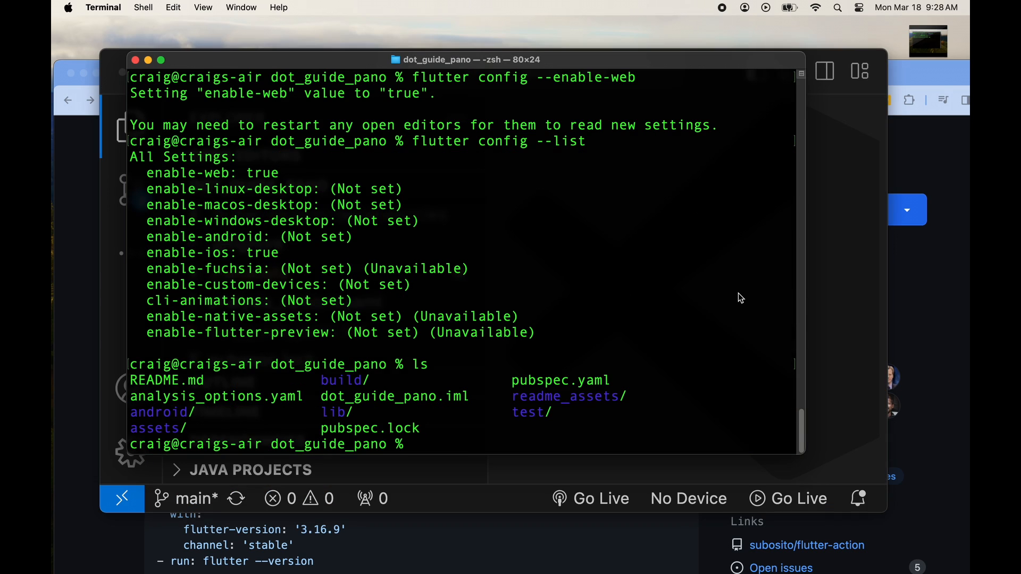
pyautogui.write('ls -a')
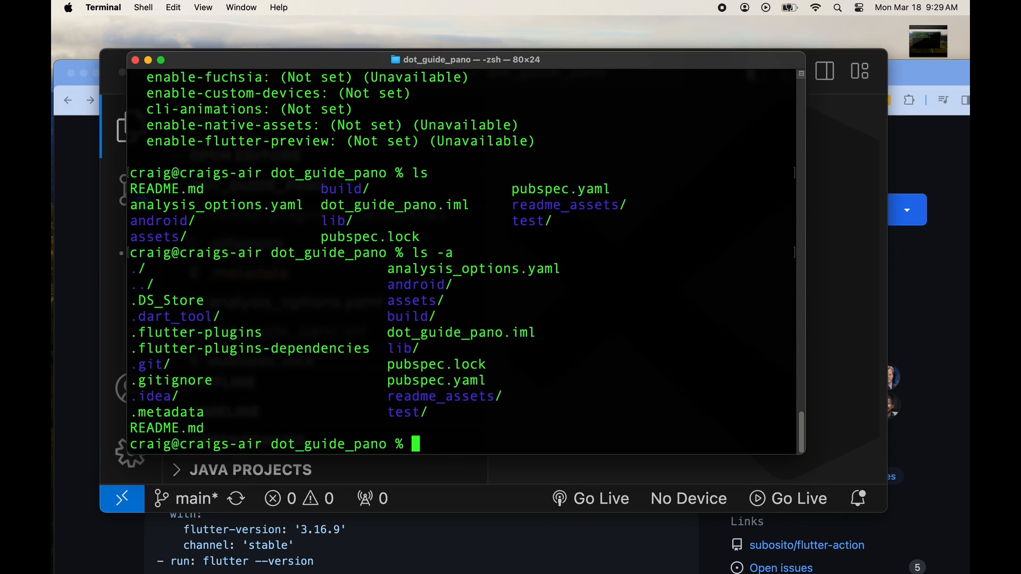
# Create a .github folder (and workflows subfolder) in dot_guide_pano with mkdir
pyautogui.write('m')
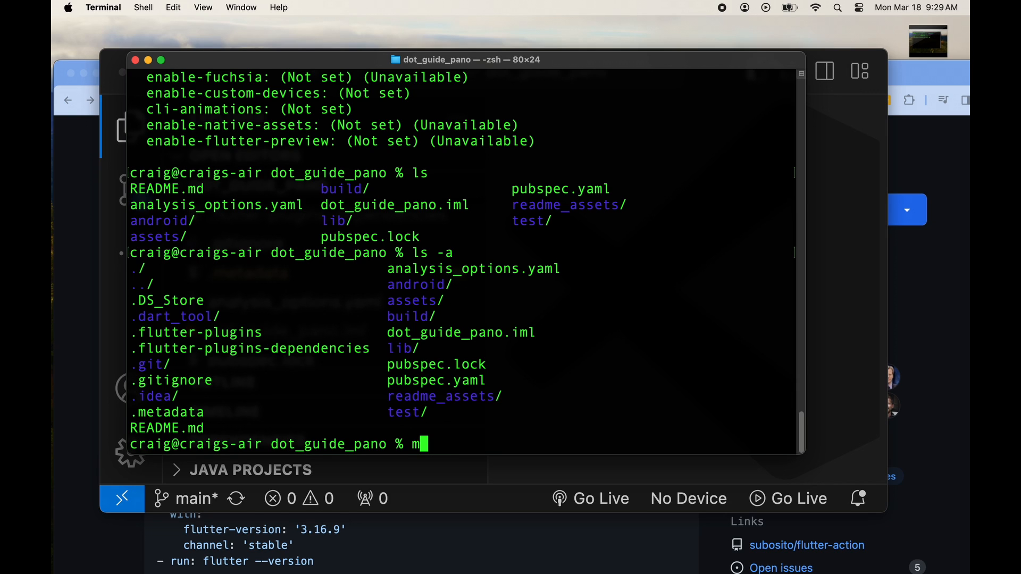
pyautogui.write('kdir .github')
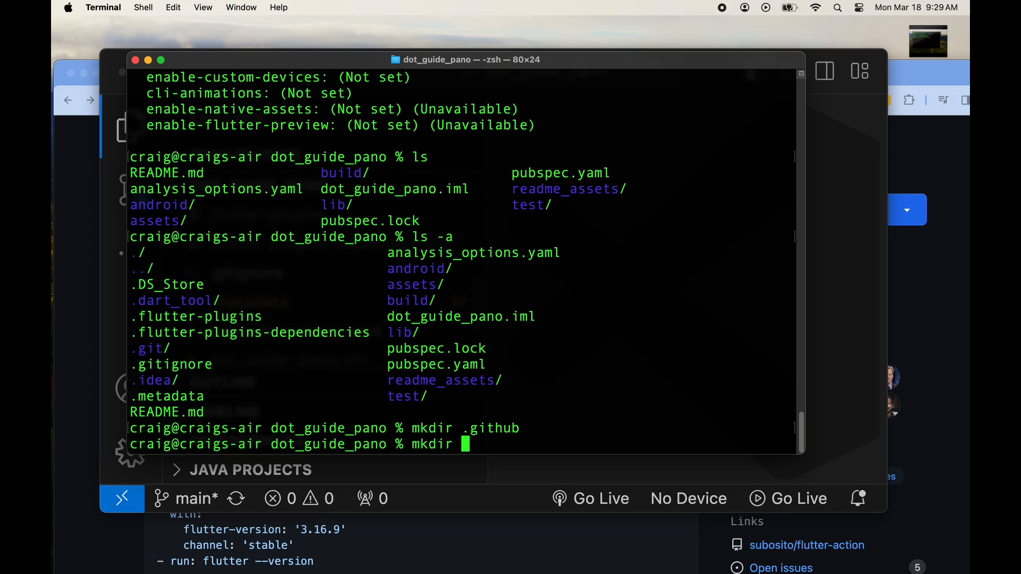
pyautogui.write('.gith')
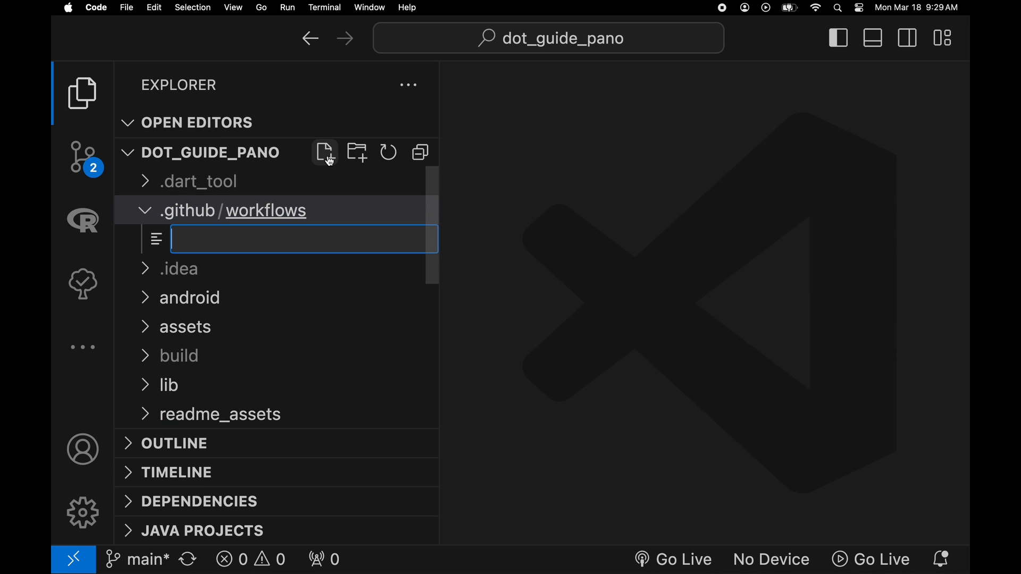
# Name the new workflow file gh-pages.yaml inside .github/workflows
pyautogui.write('gh-')
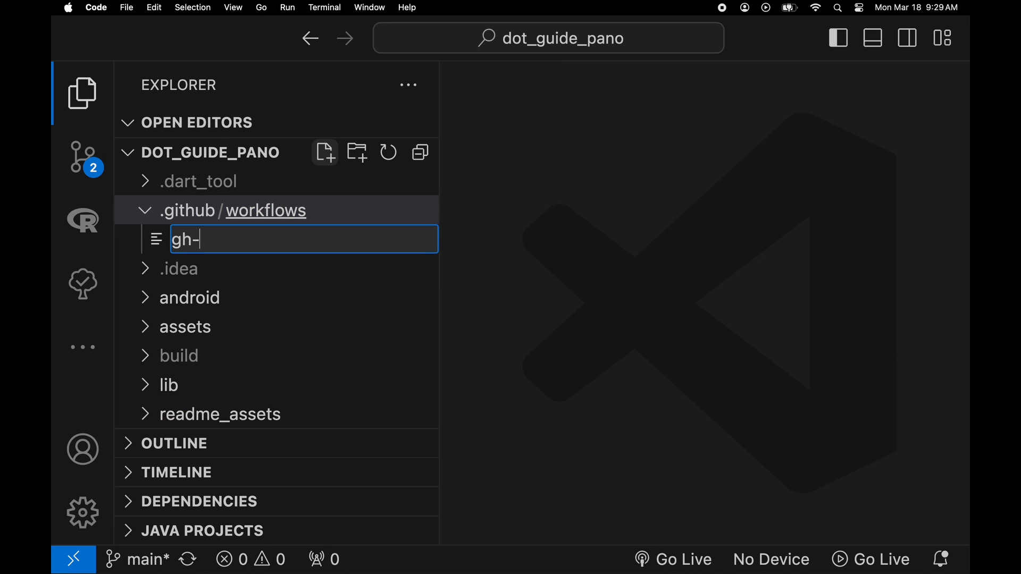
pyautogui.write('pages.')
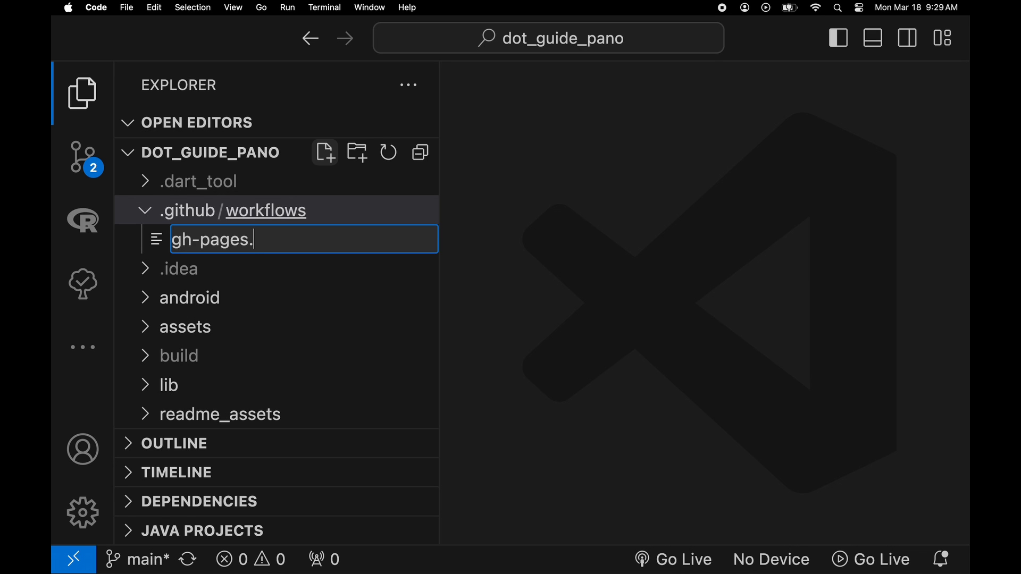
pyautogui.write('yaml')
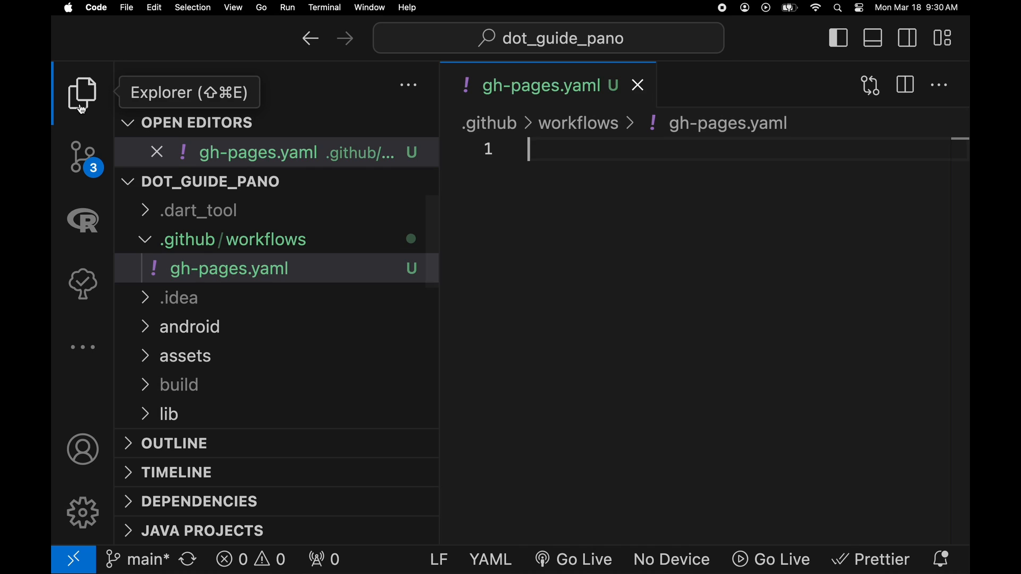
# Widen the editor and name the workflow Gh-Pages
pyautogui.click(82, 94)
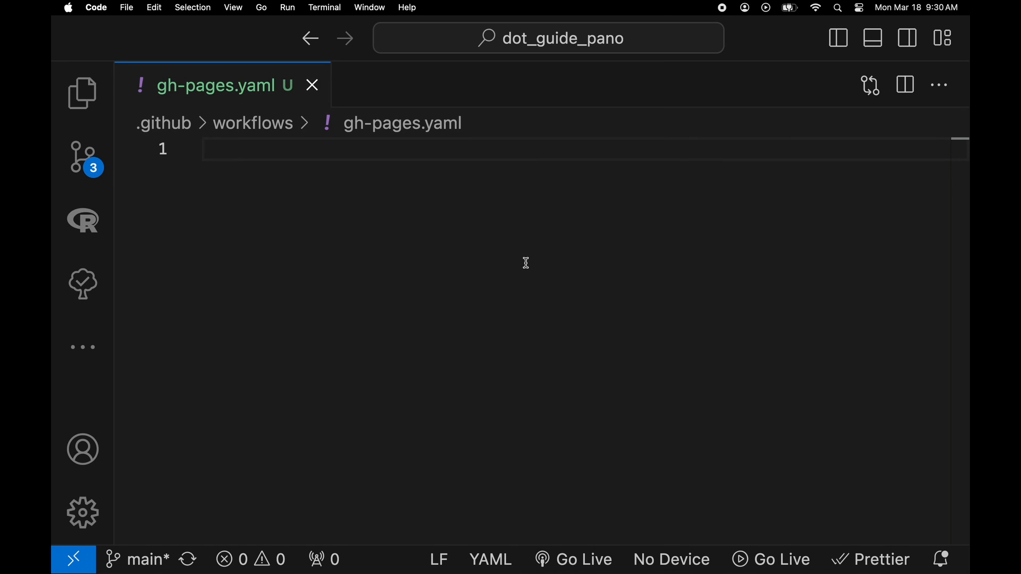
pyautogui.write('name:')
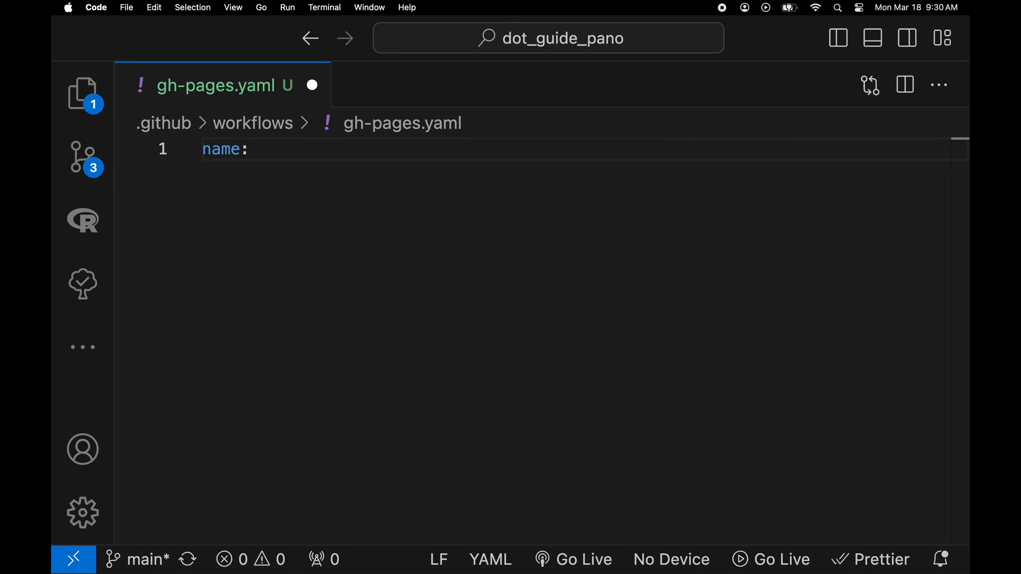
pyautogui.write('Gh-')
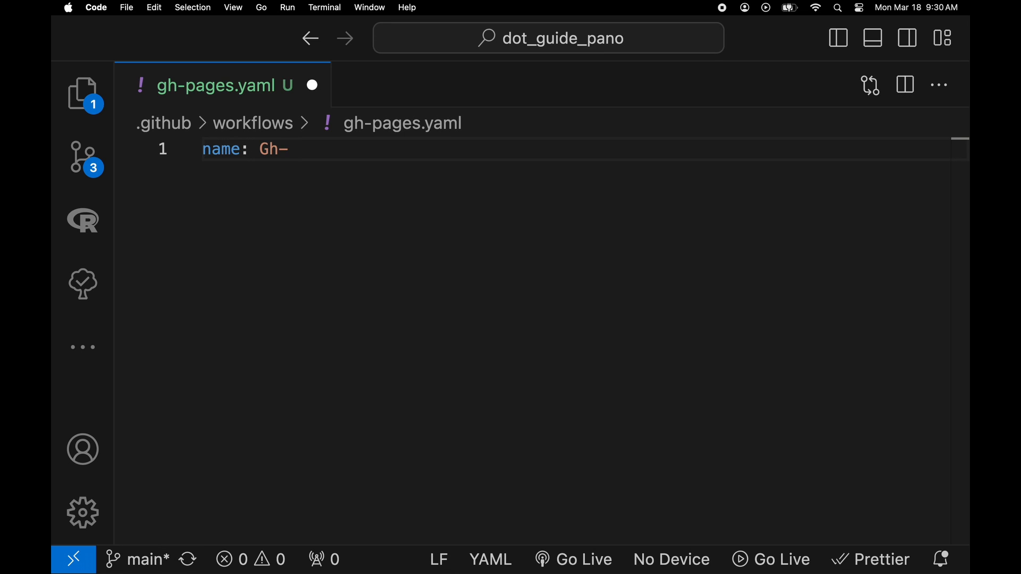
pyautogui.write('Pages')
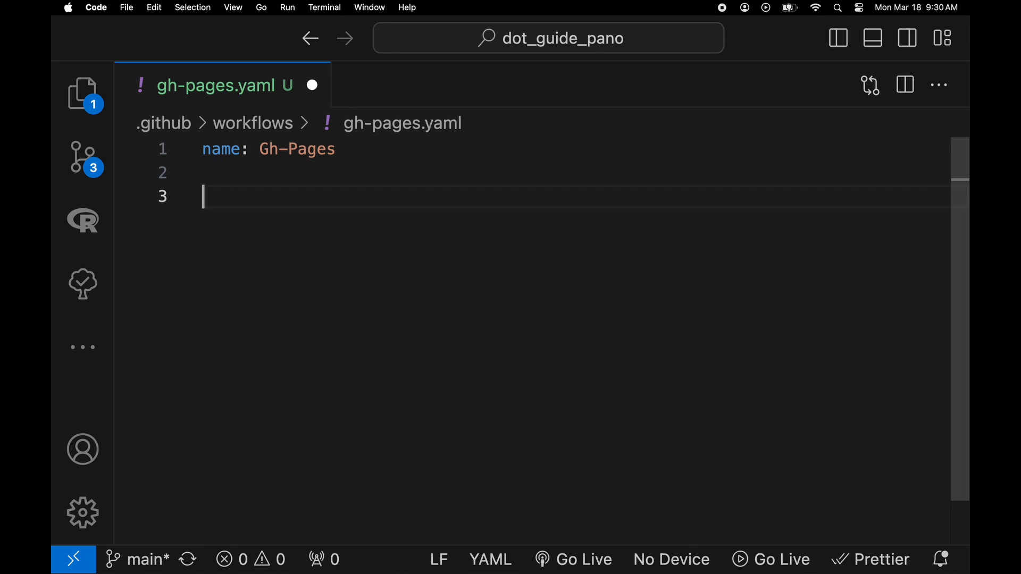
# Trigger the workflow on push to branches [ main ] and begin the jobs section
pyautogui.write('on:')
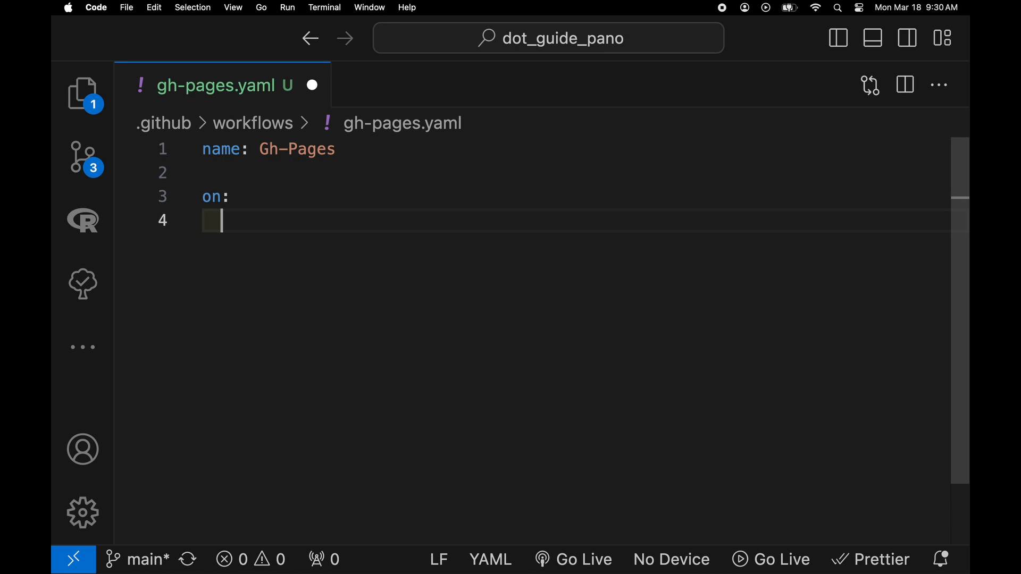
pyautogui.write('push:')
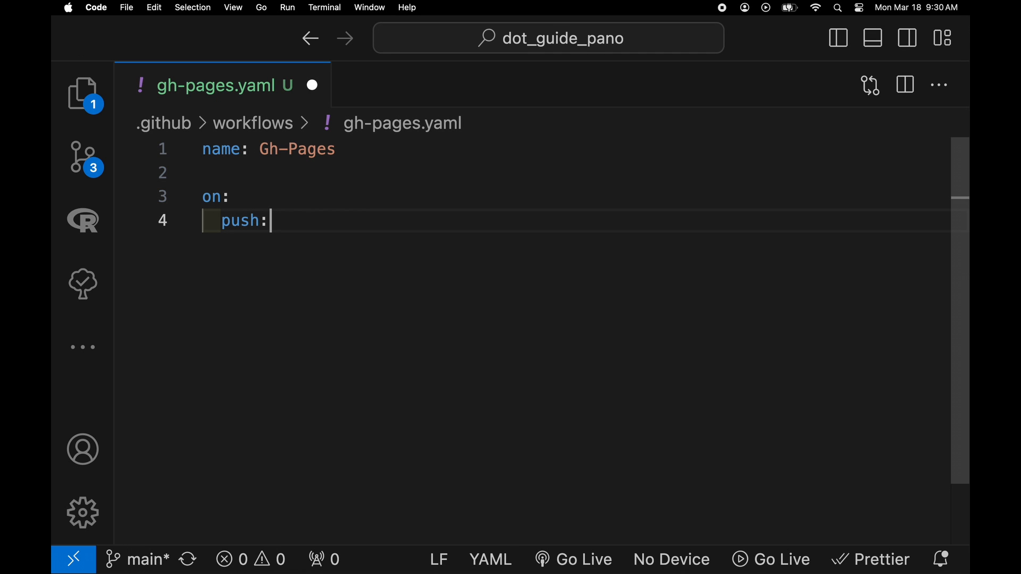
pyautogui.write('branche')
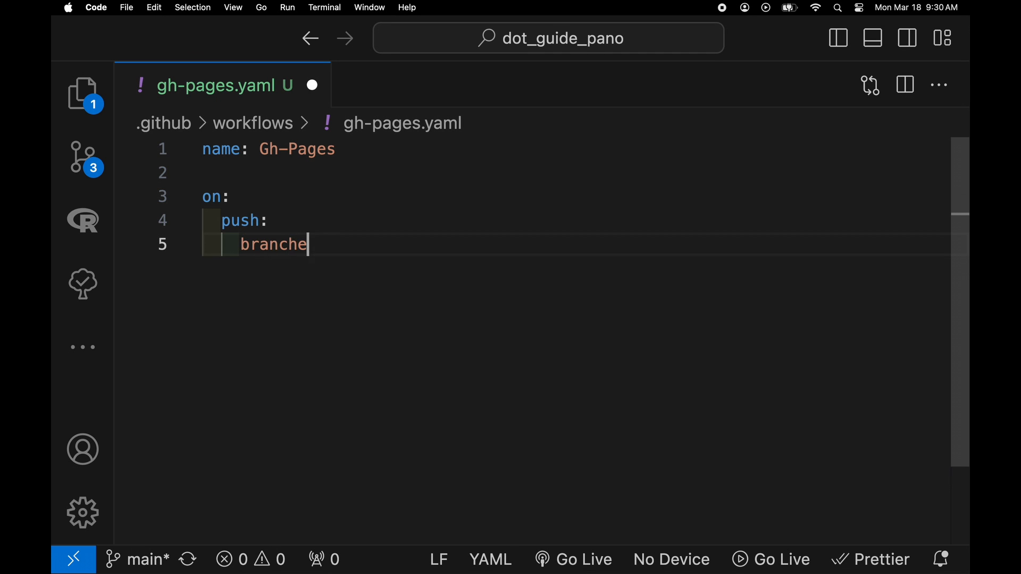
pyautogui.write('s: [ ]')
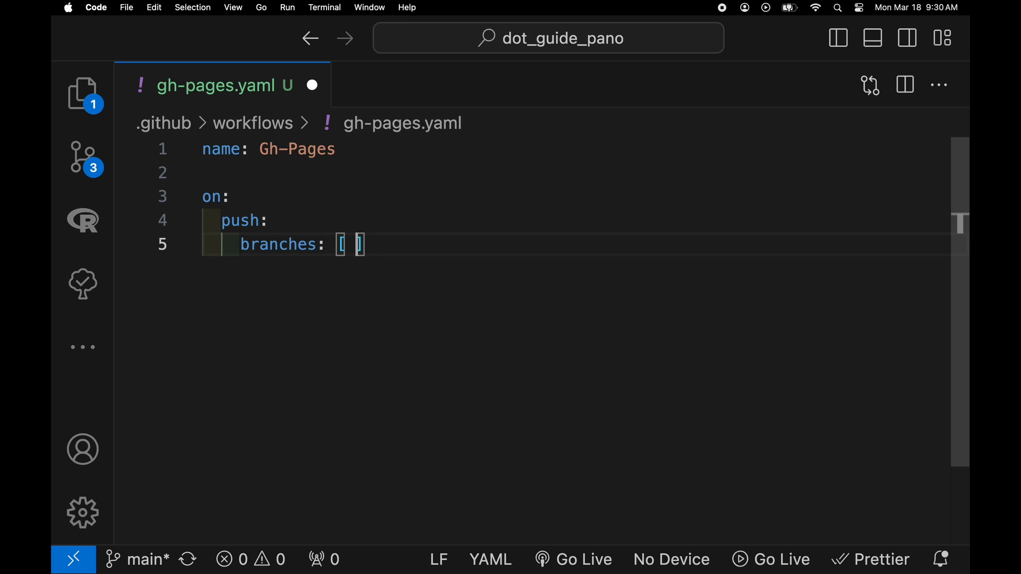
pyautogui.write('main')
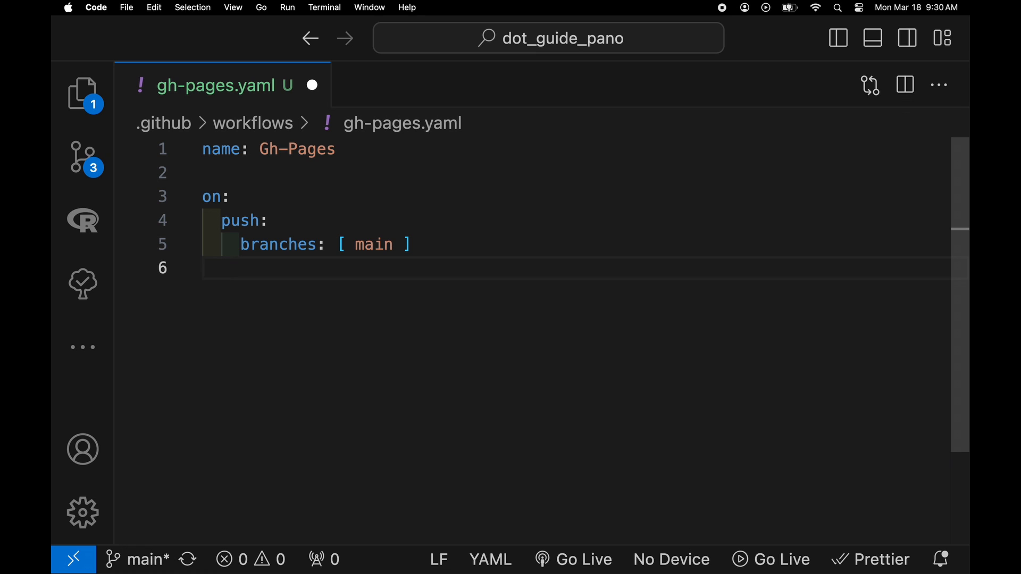
pyautogui.write('jo')
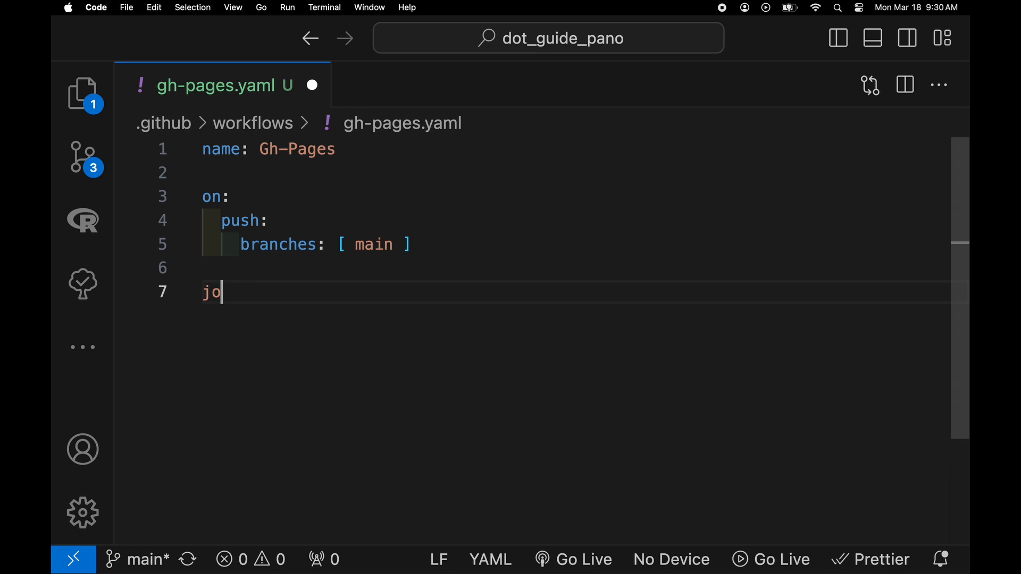
# Define a build job that runs-on ubuntu-latest with a steps list
pyautogui.write('bs:')
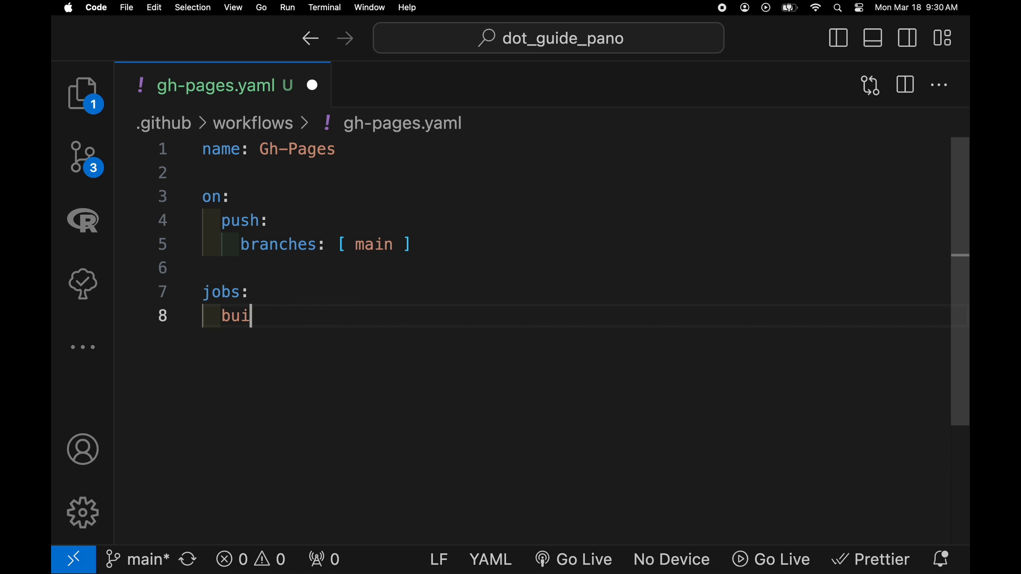
pyautogui.write('ld:')
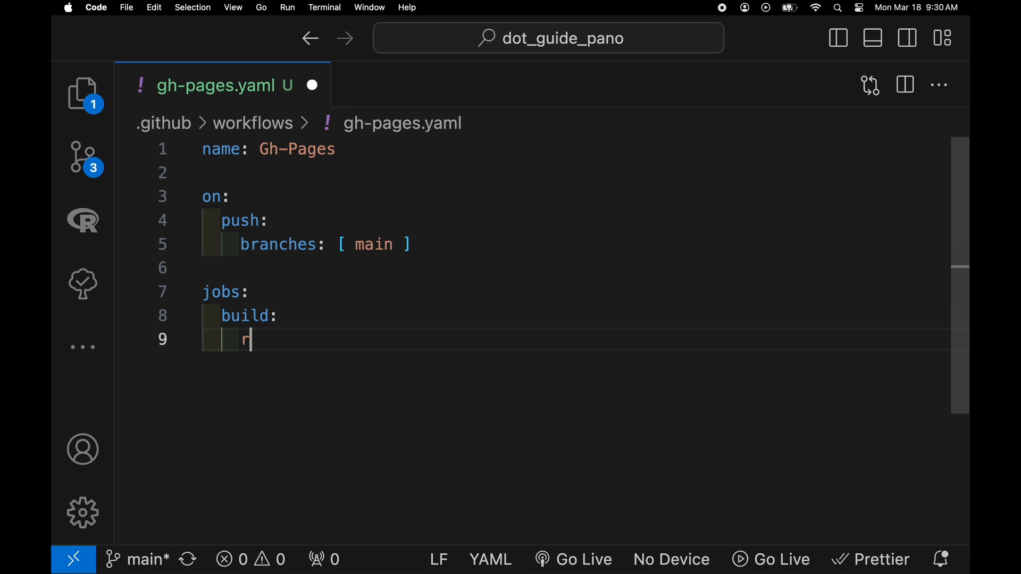
pyautogui.write('uns-on')
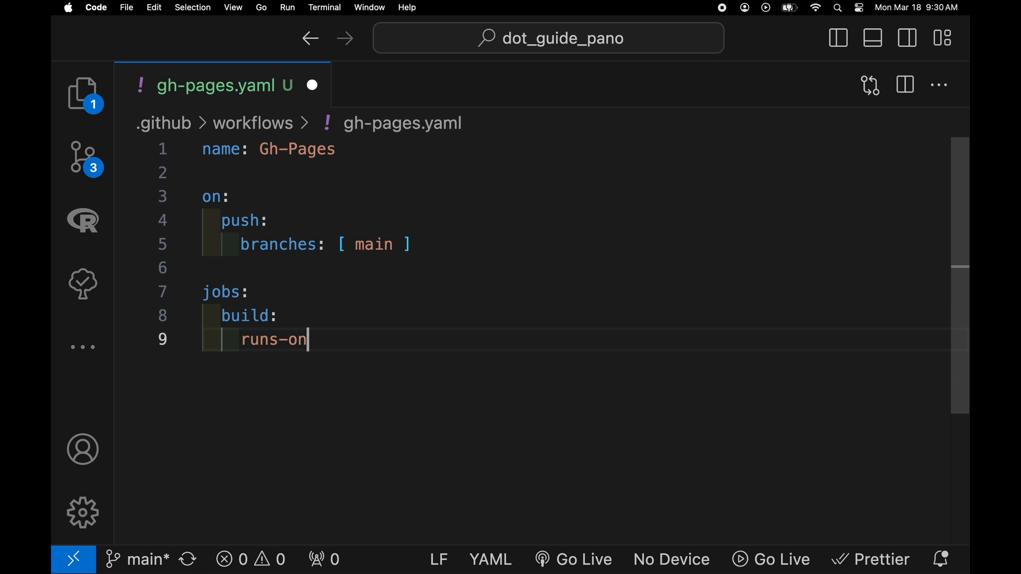
pyautogui.write(': ubuntu-')
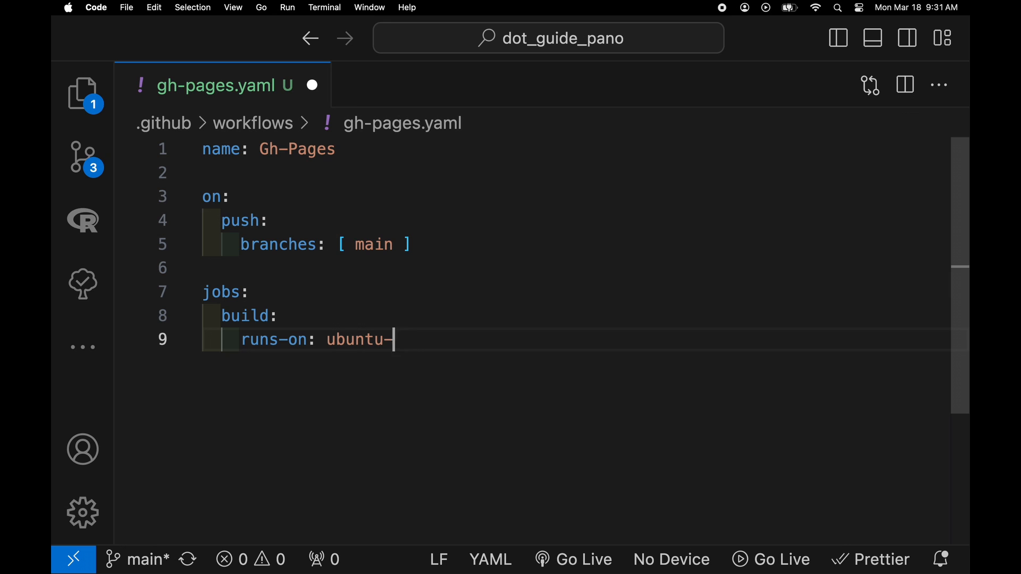
pyautogui.write('latest')
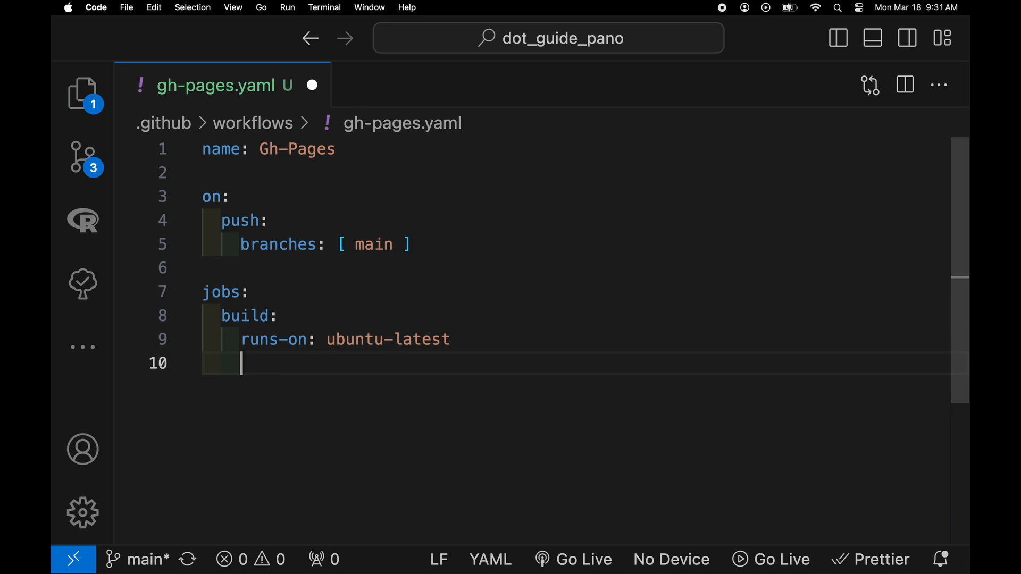
pyautogui.write('steps:')
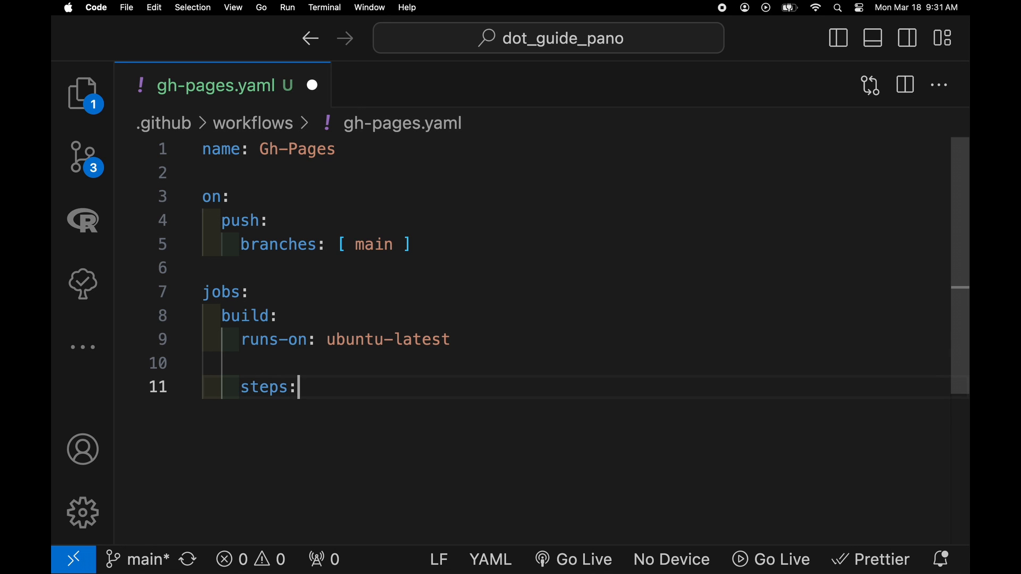
pyautogui.press('Enter')
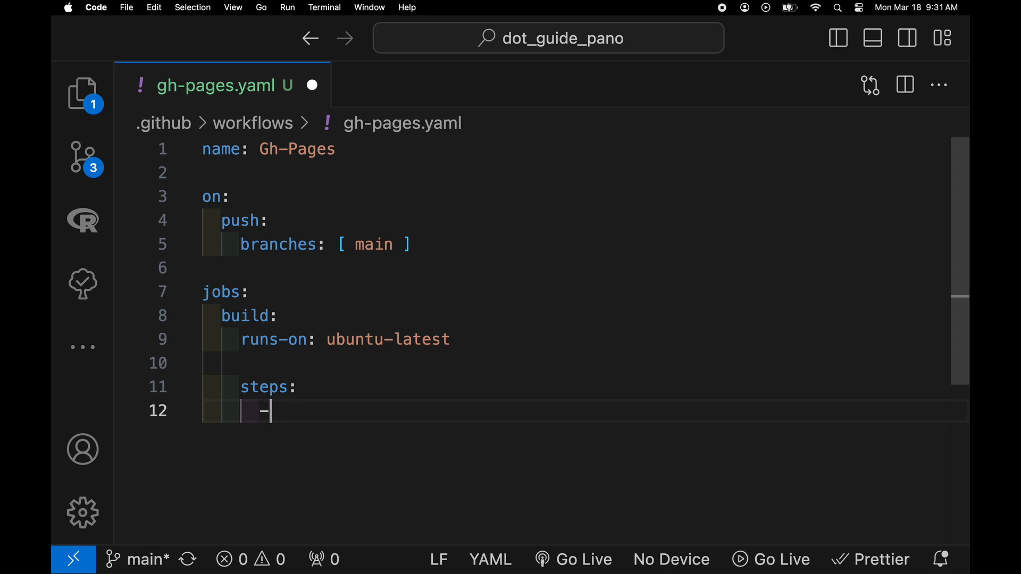
# Add a step using actions/checkout@v3
pyautogui.write('uses:')
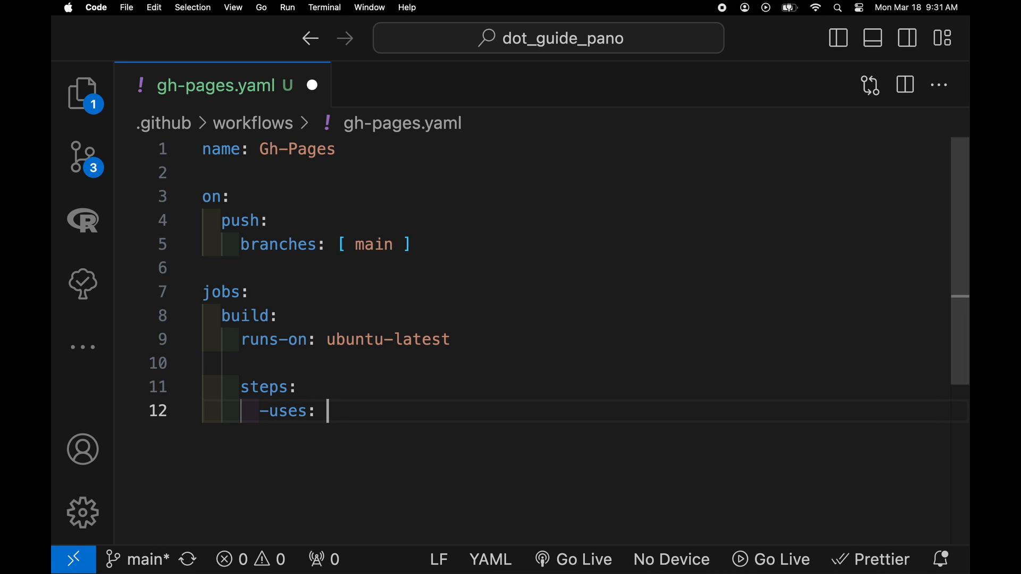
pyautogui.write('actions/ch')
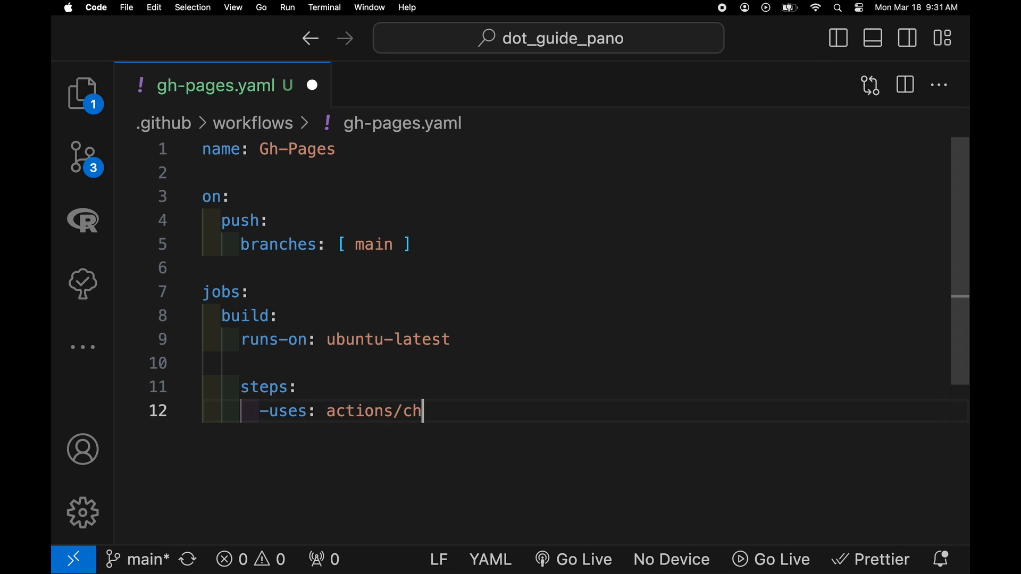
pyautogui.write('eckout')
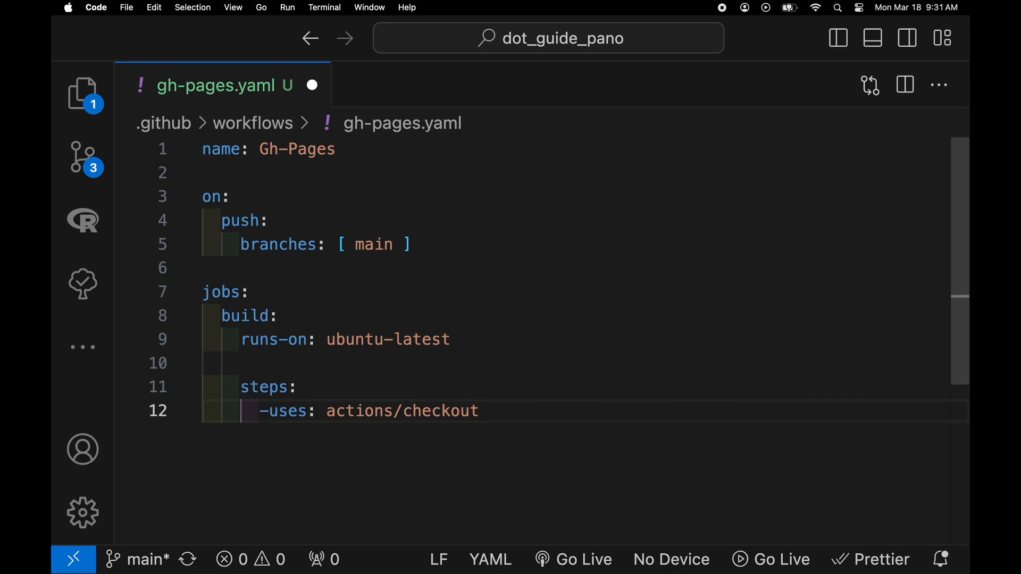
pyautogui.write('@v3')
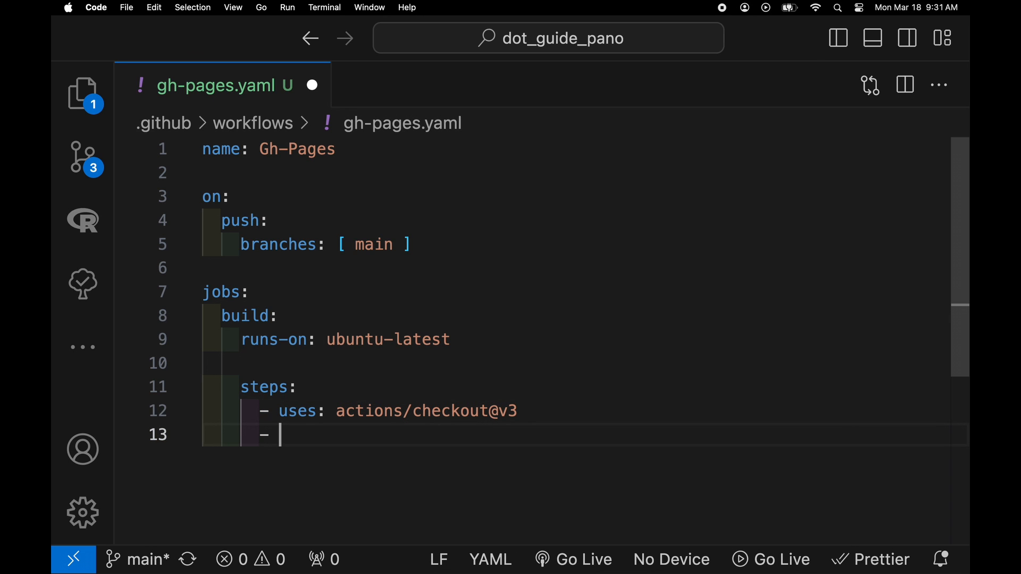
# Add a step using subosito/flutter-action@v2
pyautogui.write('uses')
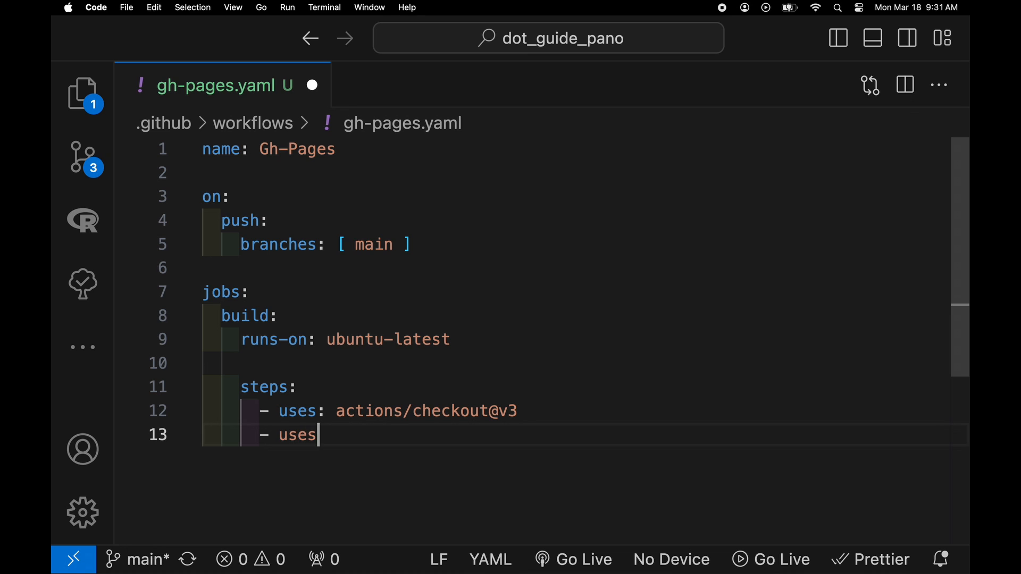
pyautogui.write(': su')
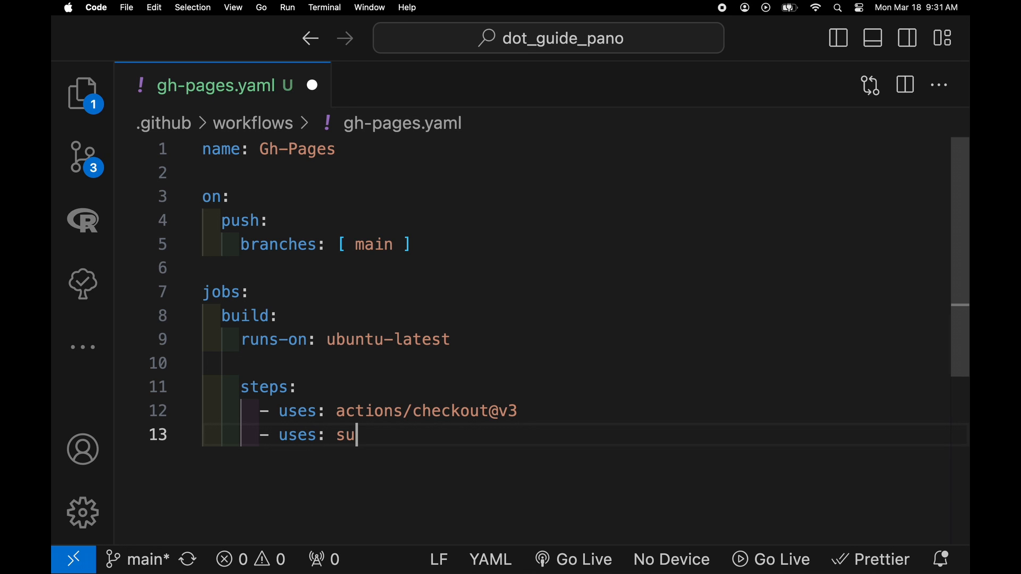
pyautogui.write('bosito')
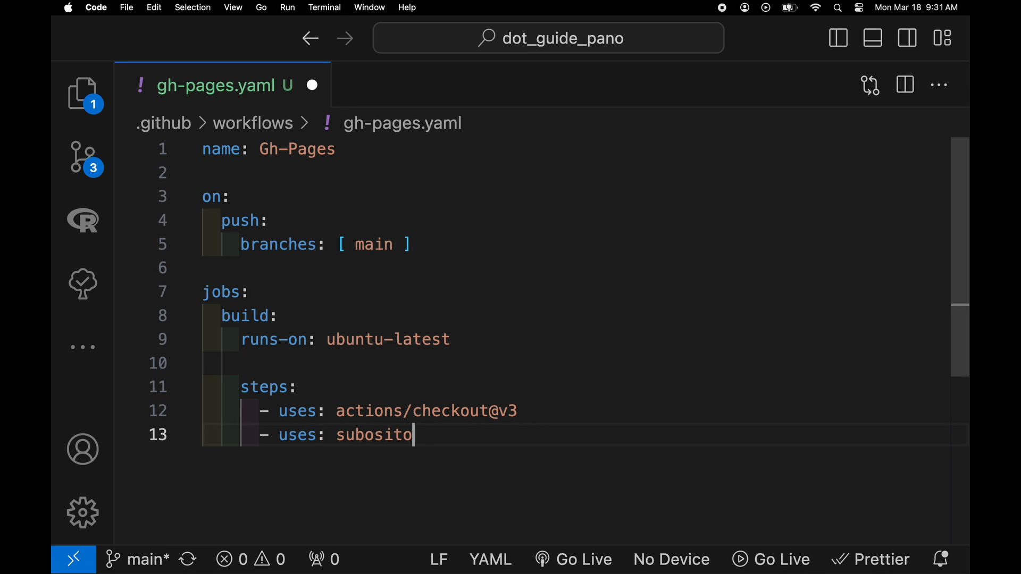
pyautogui.write('/')
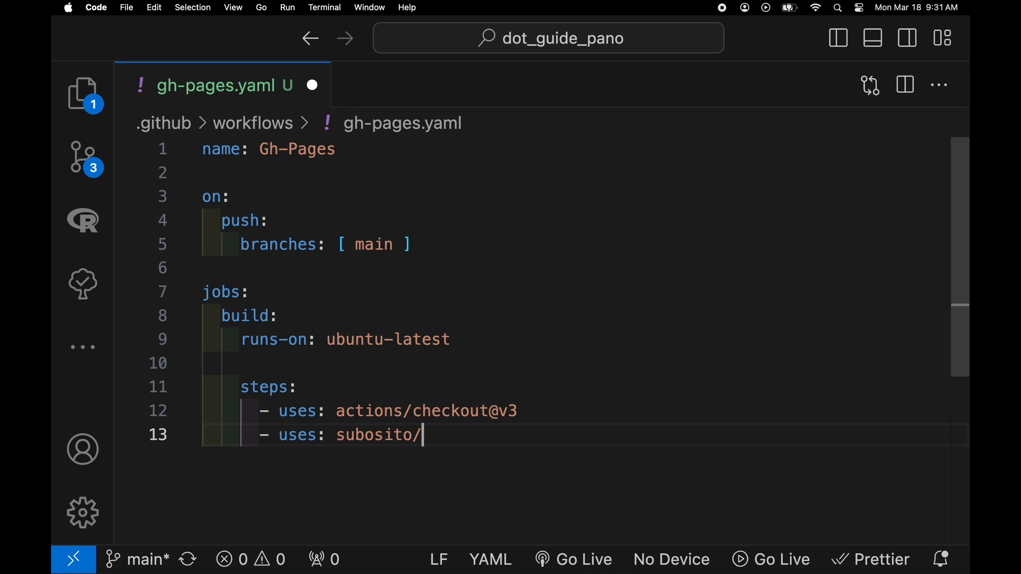
pyautogui.write('flutter-actio')
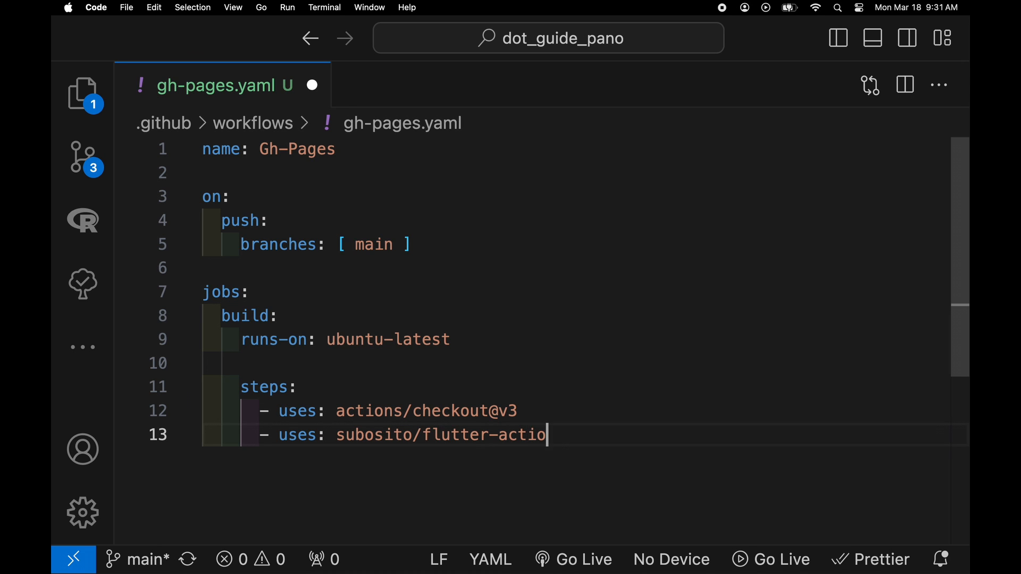
pyautogui.write('n@v2')
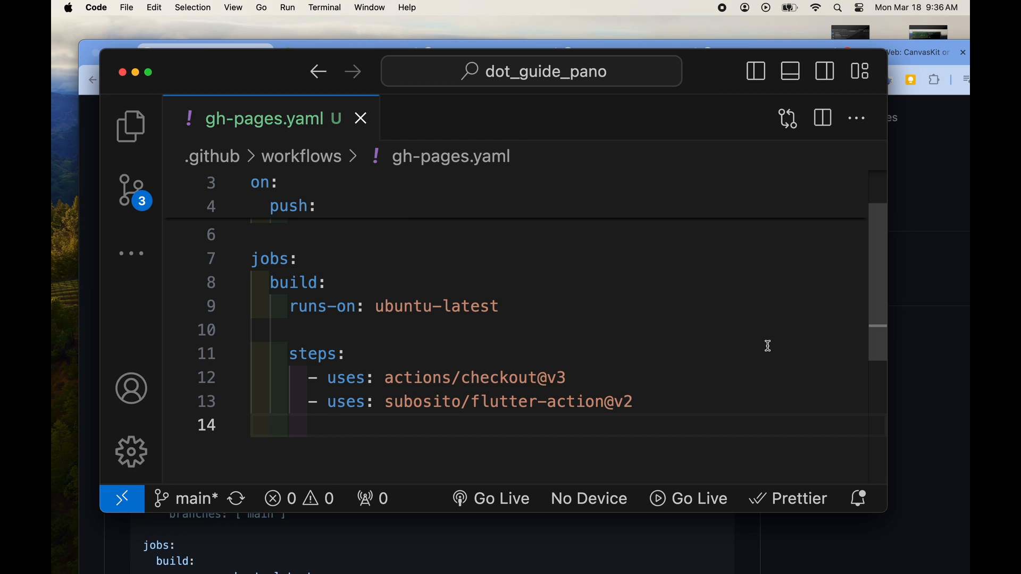
# Add a step using bluefireteam/flutter-gh-pages@v8 and start its with block
pyautogui.write('- uses:')
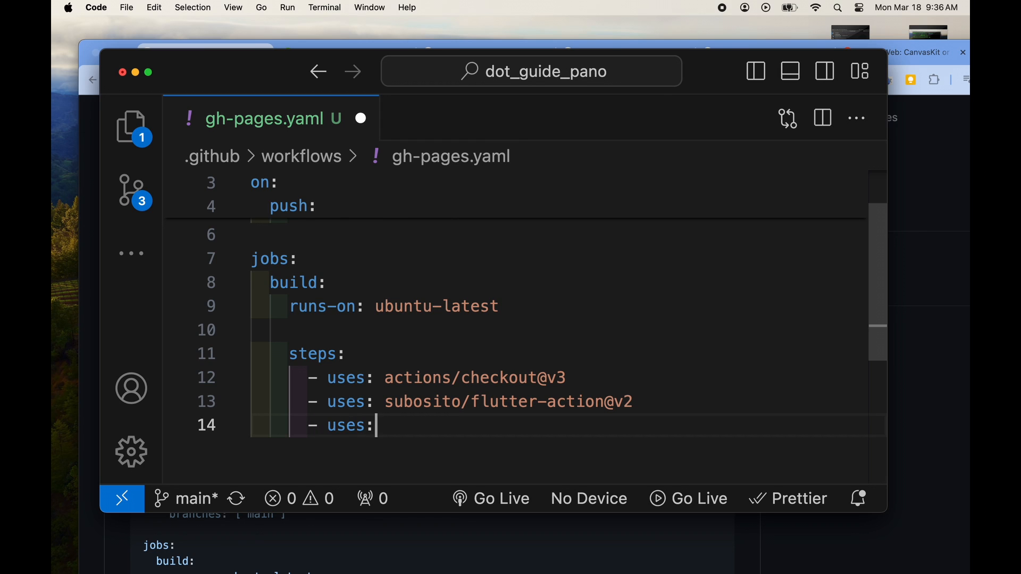
pyautogui.write('blue')
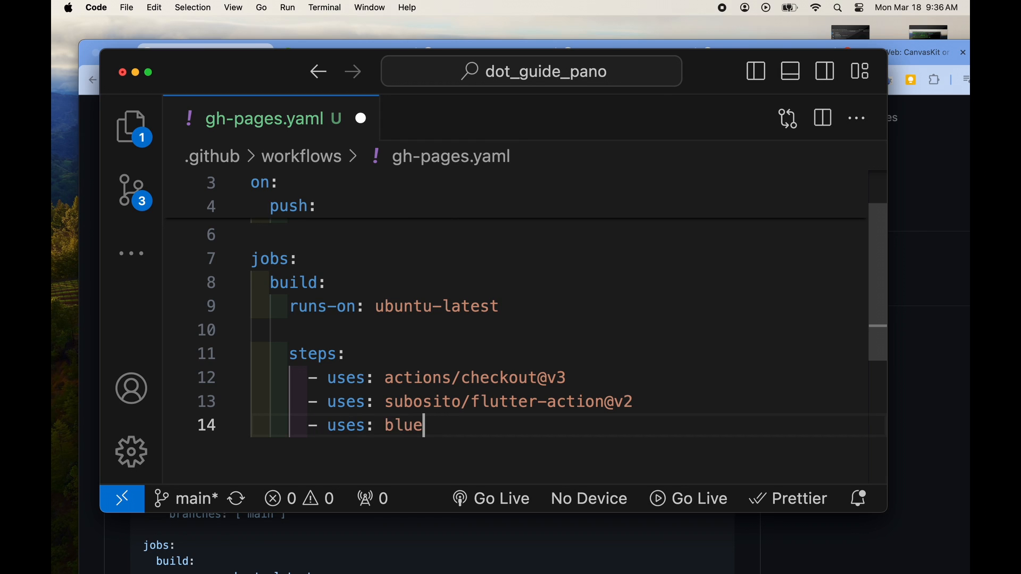
pyautogui.write('fire')
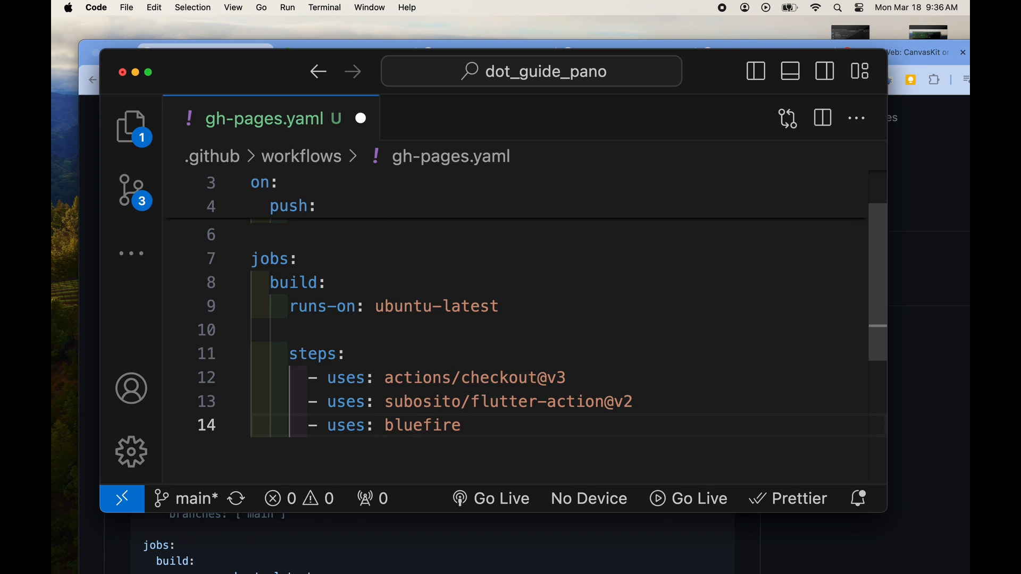
pyautogui.write('team')
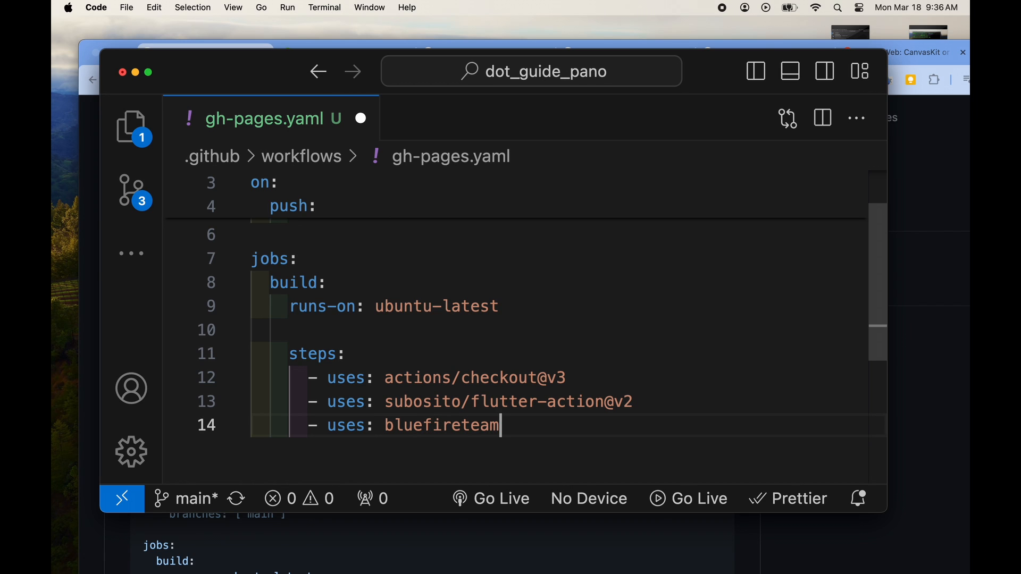
pyautogui.write('/flutter-')
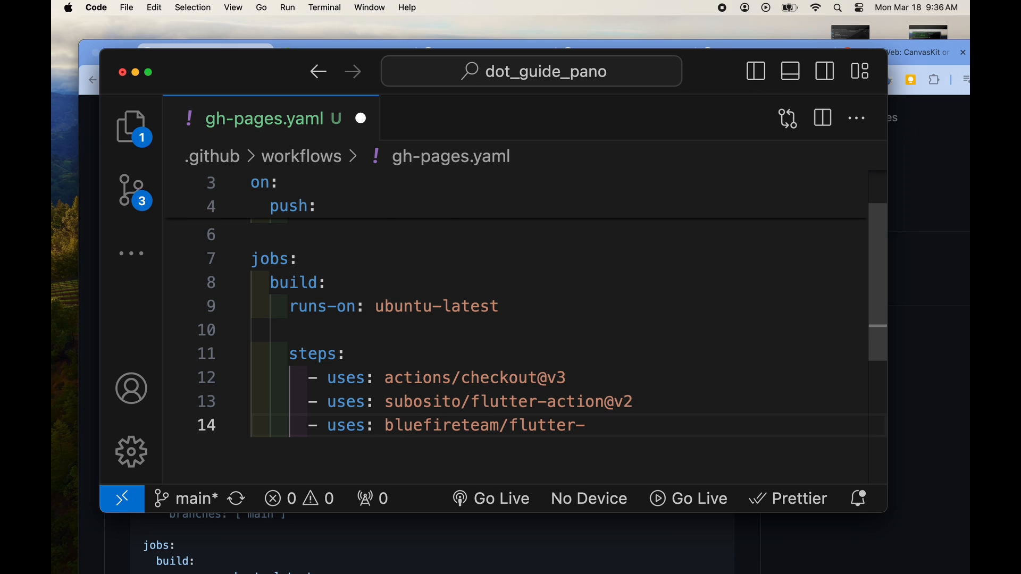
pyautogui.write('gh-pag')
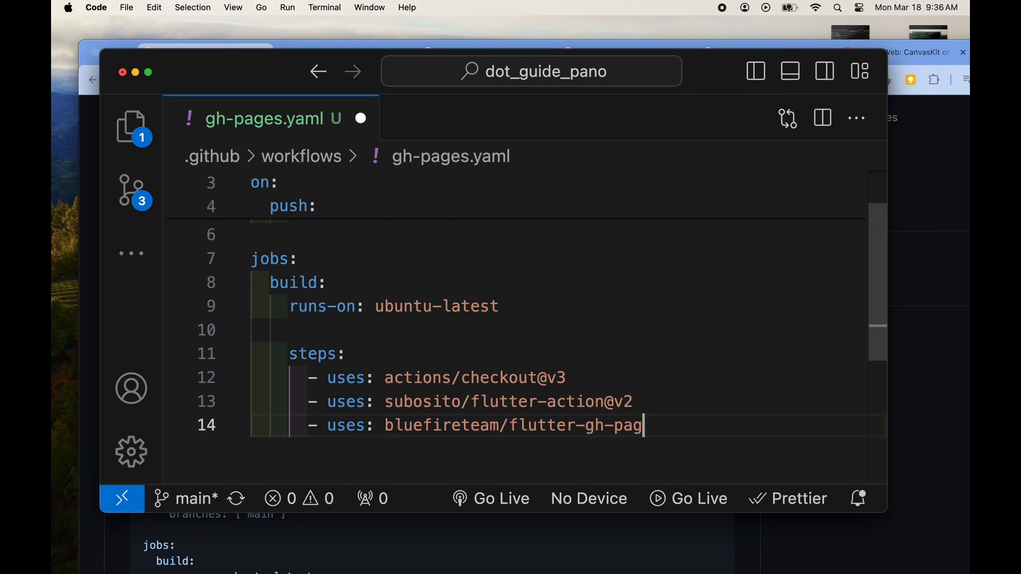
pyautogui.write('es@v')
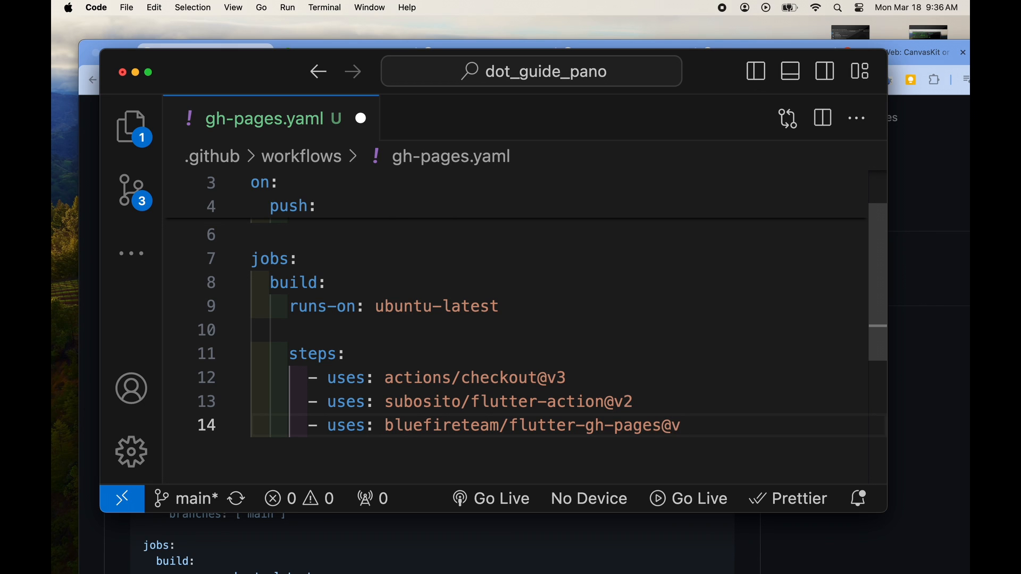
pyautogui.write('8')
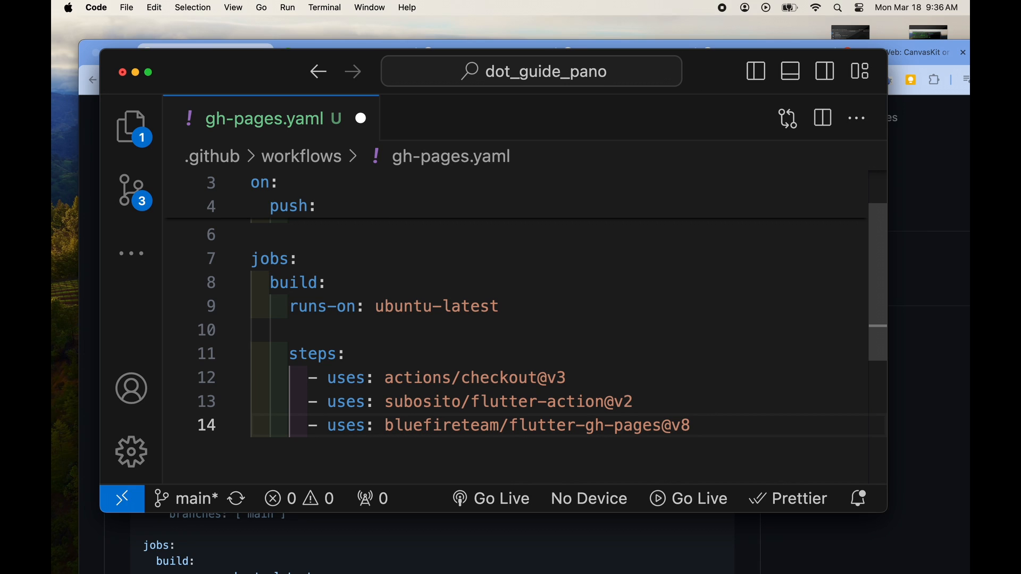
pyautogui.write('with:')
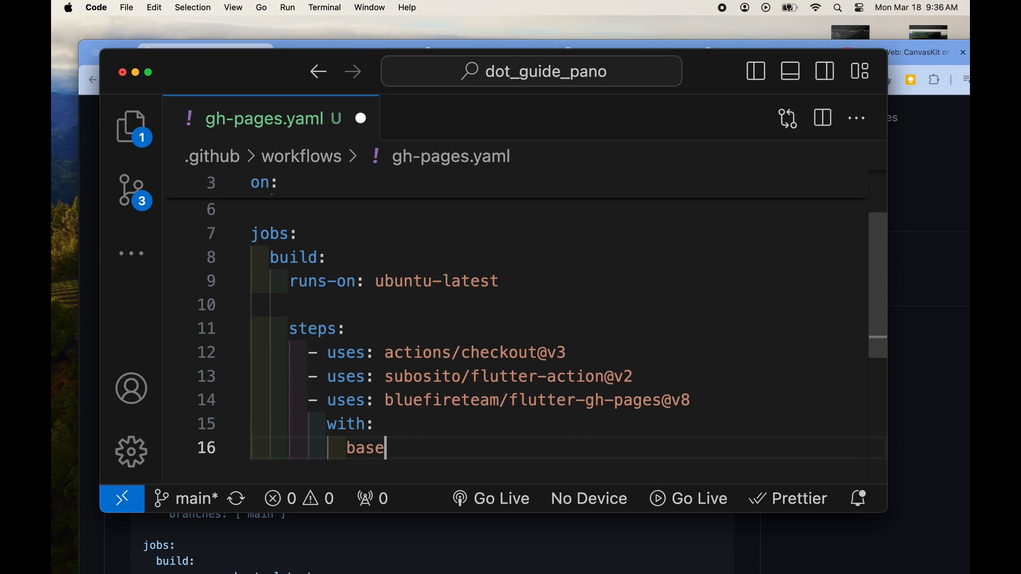
# Set baseHref to /dot_guide_pano/ under the with block
pyautogui.write('Href')
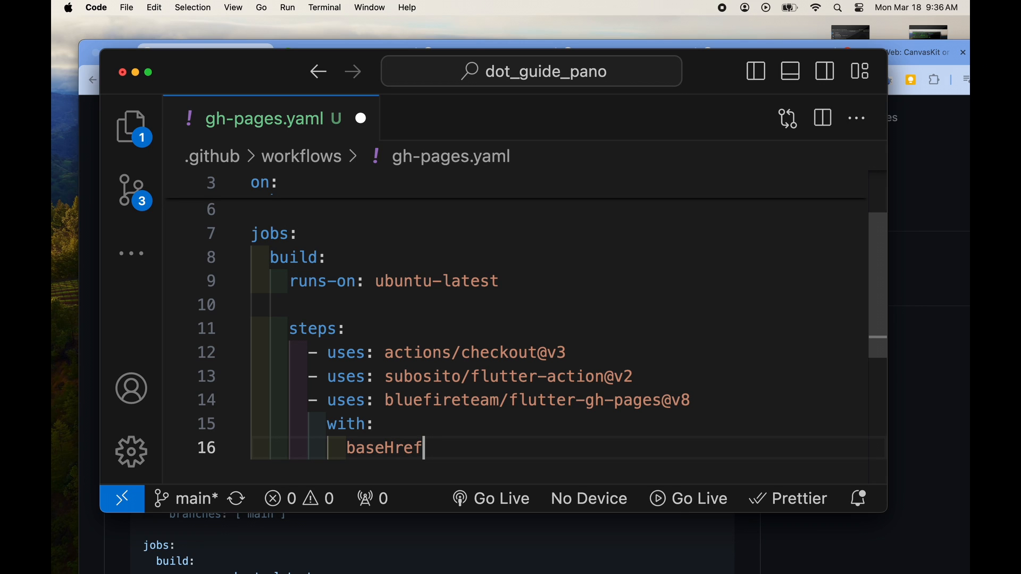
pyautogui.write(': /')
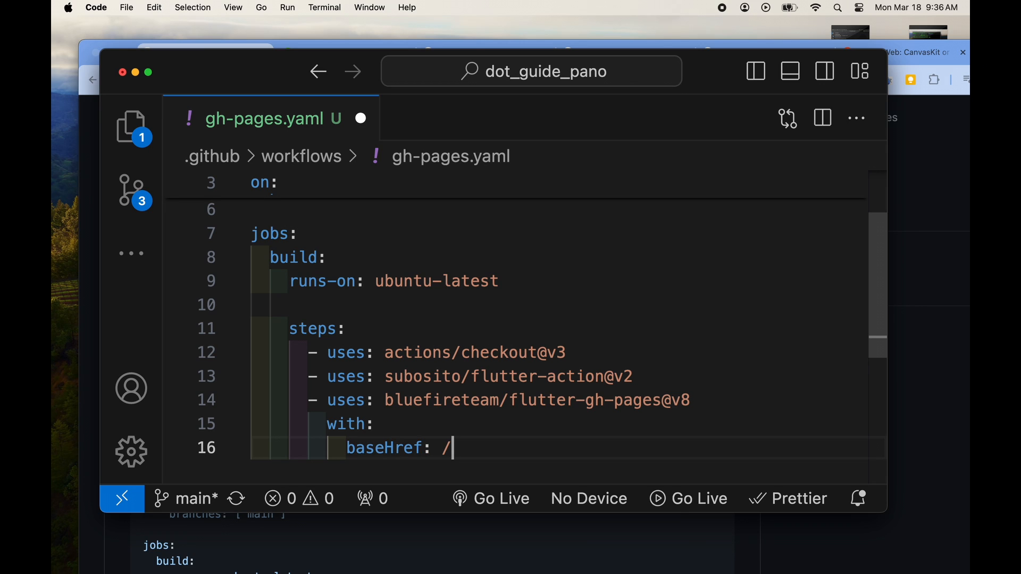
pyautogui.write('dot_guide_pano')
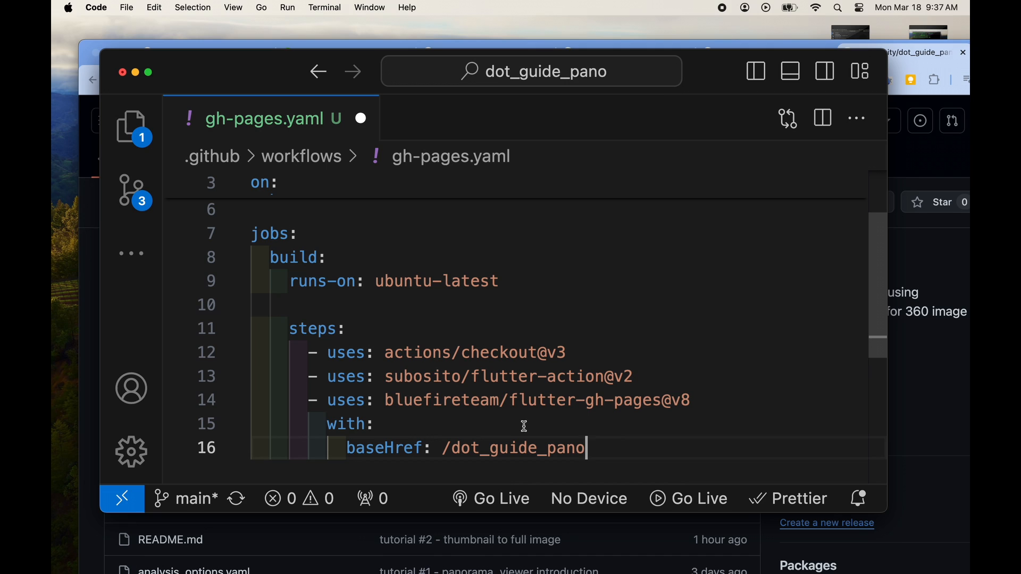
pyautogui.write('/')
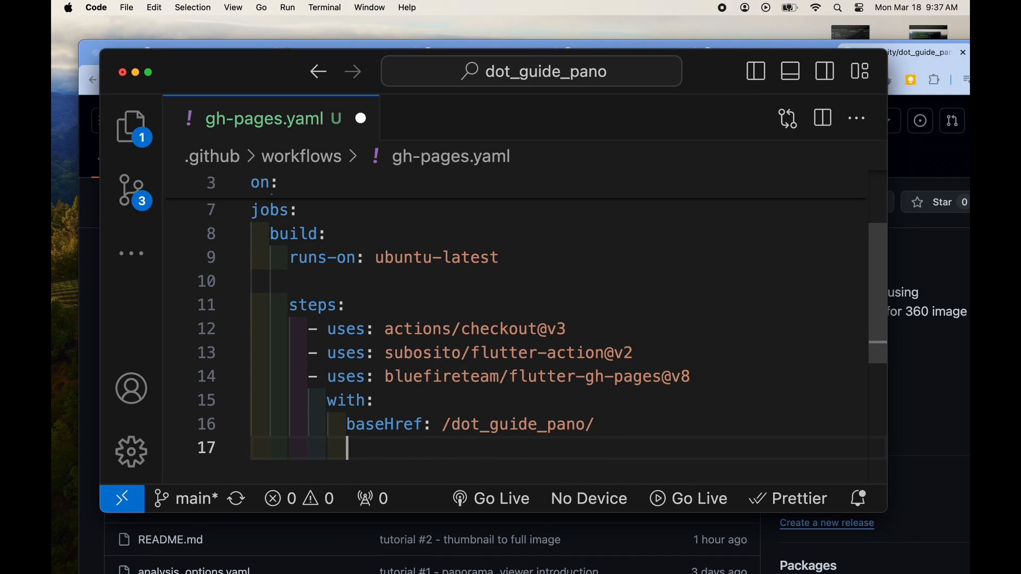
# Set webRenderer to canvaskit, correcting the Kit casing, and save the file
pyautogui.write('web')
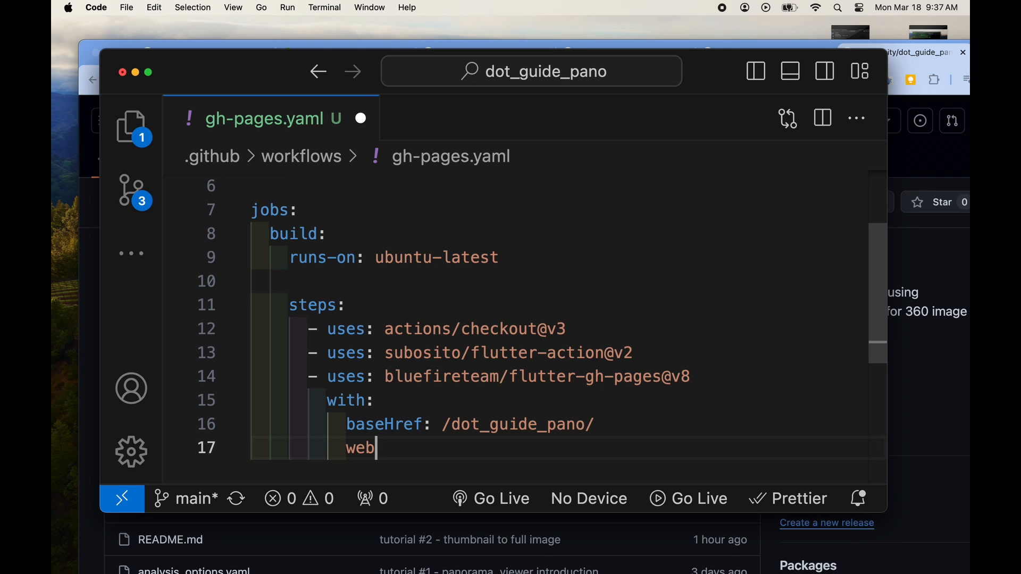
pyautogui.write('Renderer')
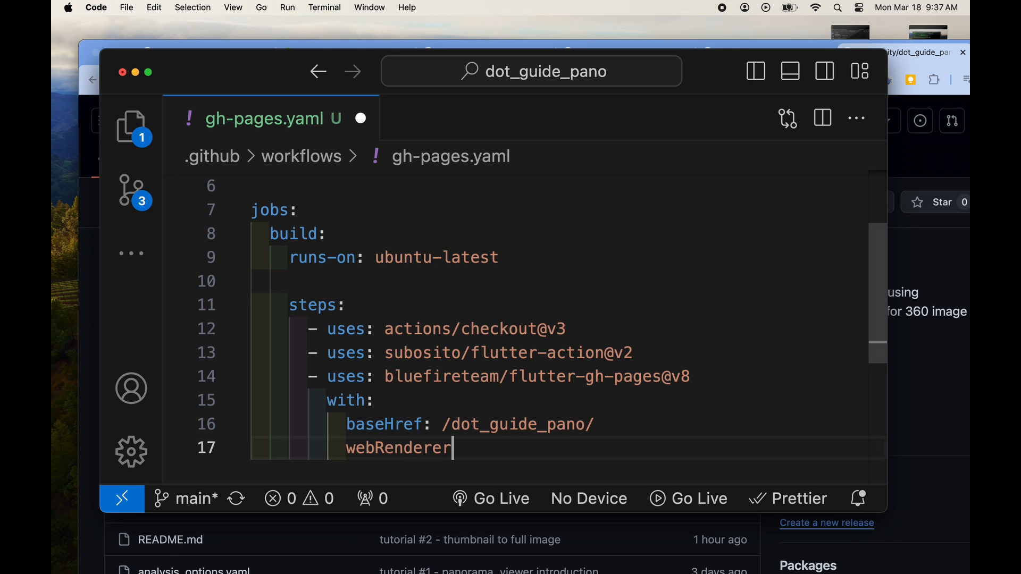
pyautogui.write(': canvas')
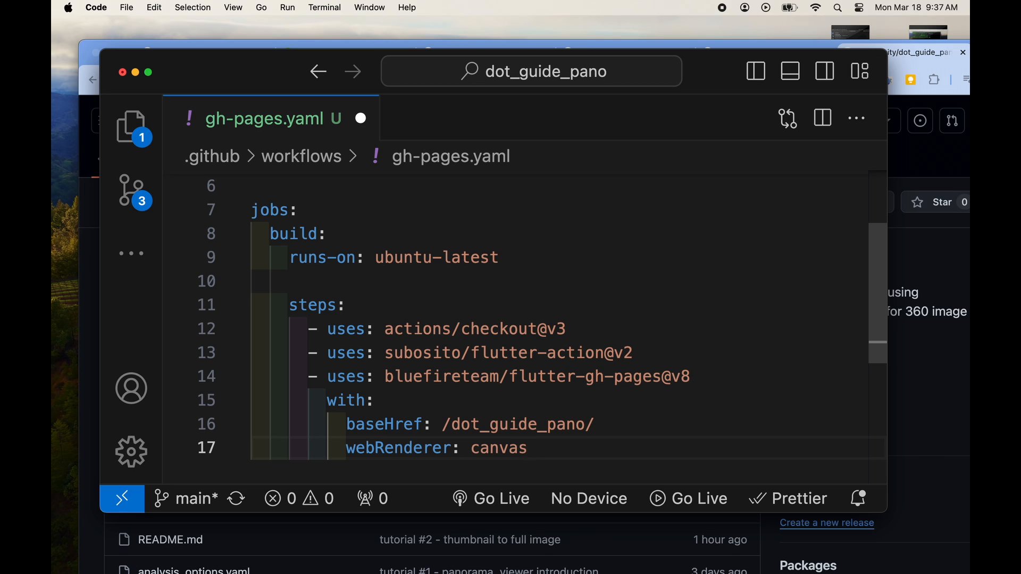
pyautogui.write('Kit')
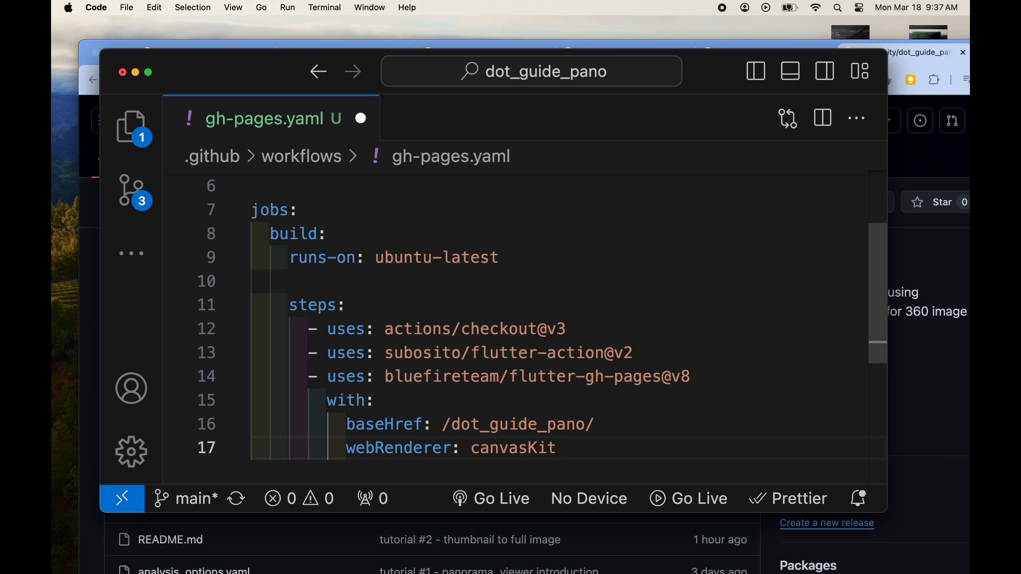
pyautogui.press('Backspace')
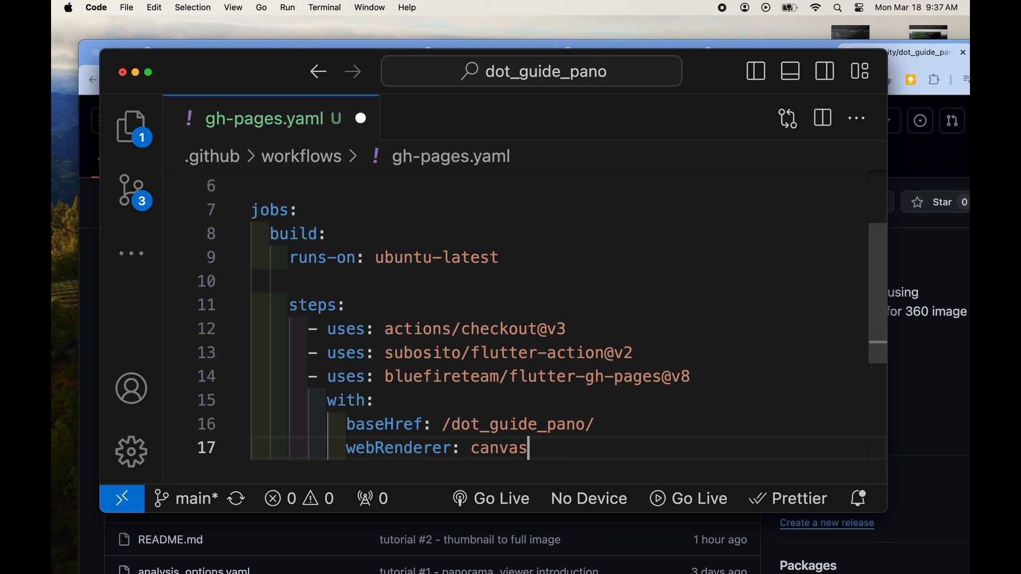
pyautogui.write('kit')
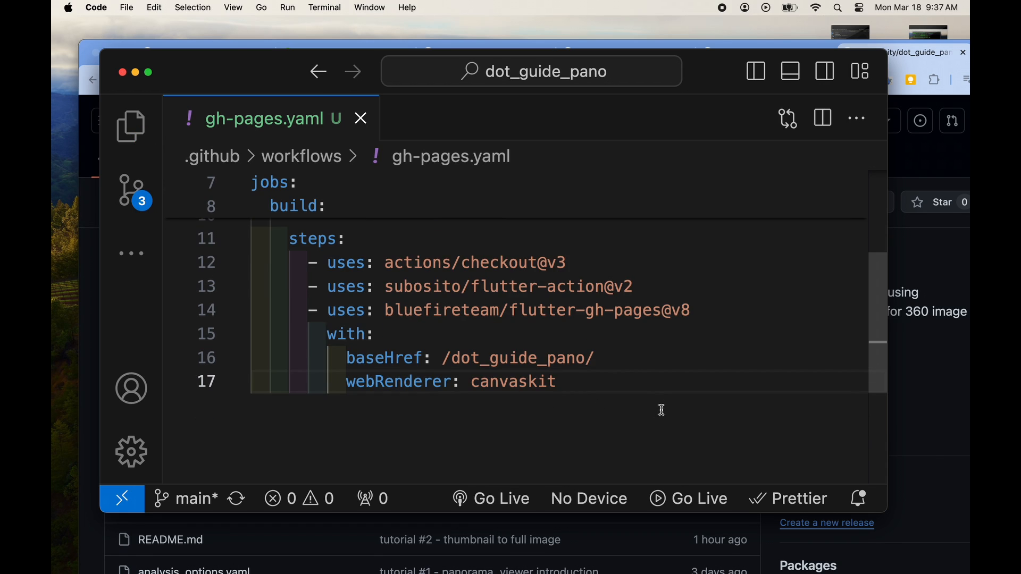
# Commit the workflow file and sync the commit to origin main
pyautogui.press('enter')
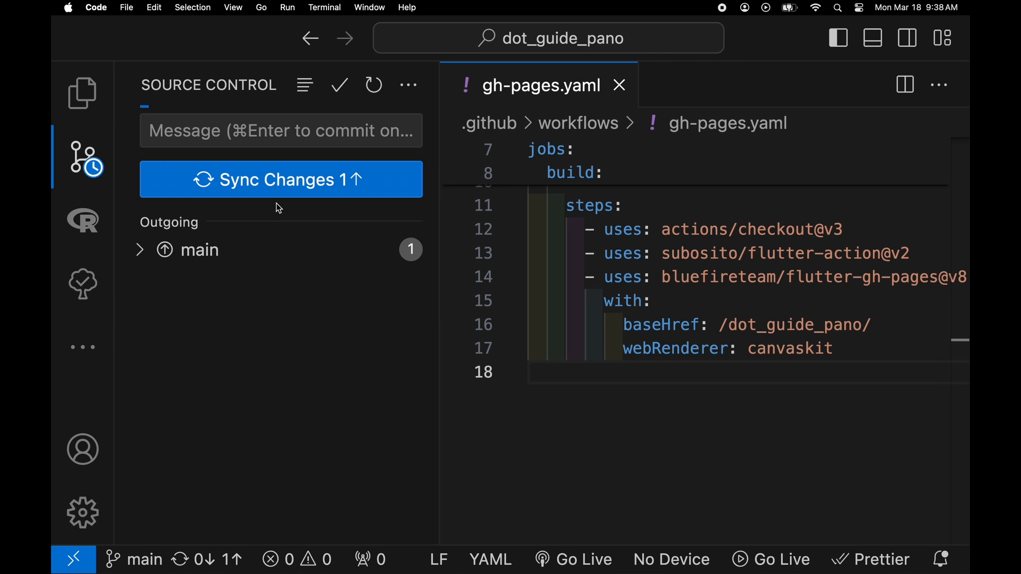
pyautogui.click(279, 180)
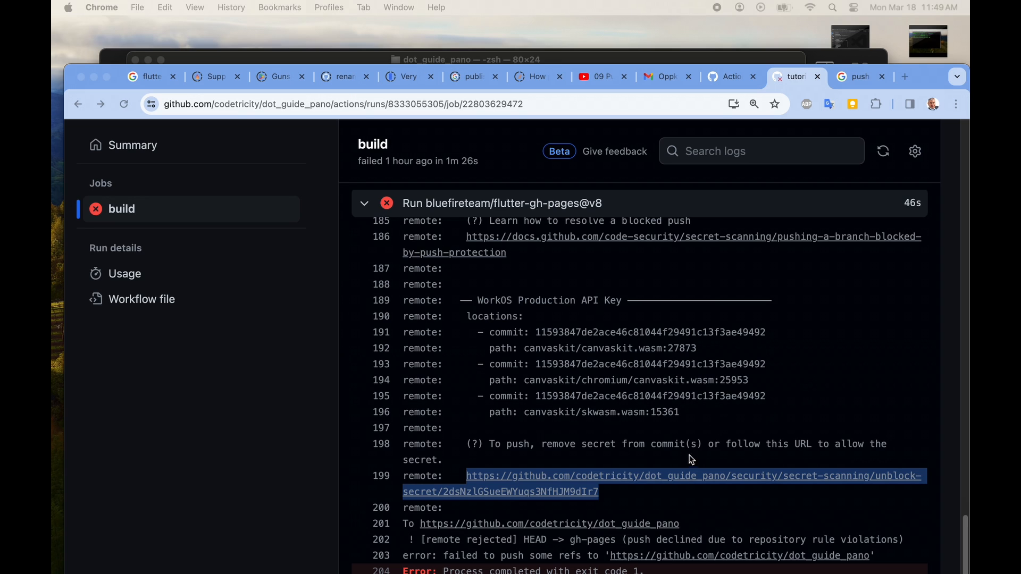
pyautogui.scroll(-3)
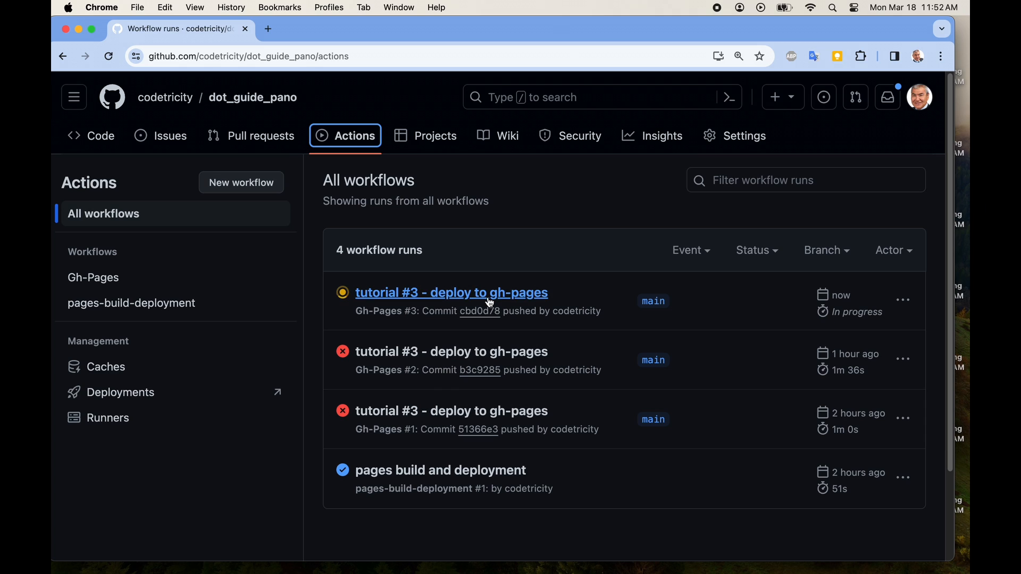
# Inspect the in-progress Gh-Pages run and its pages-build-deployment job, then return to all runs
pyautogui.click(451, 293)
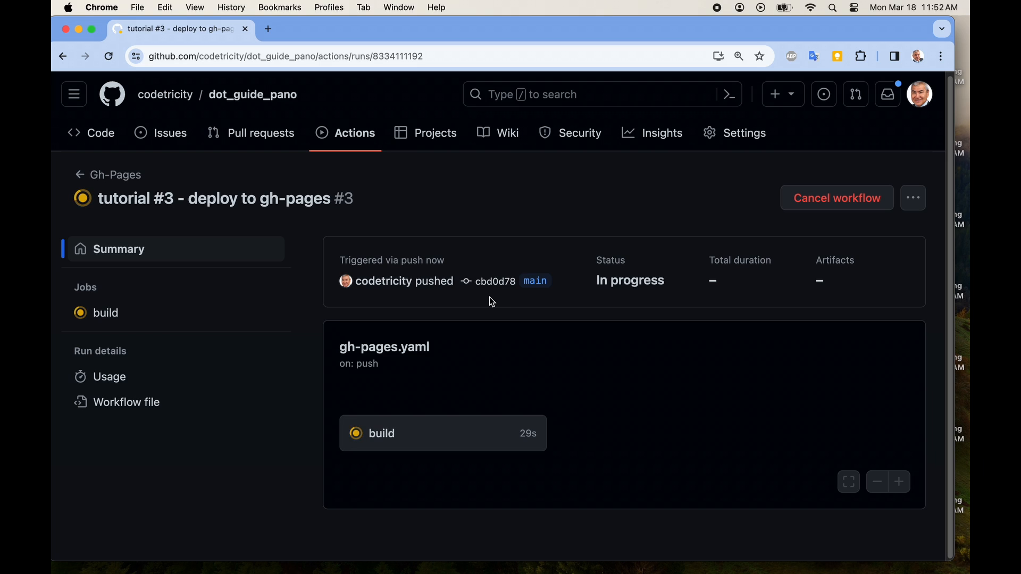
pyautogui.moveTo(510, 301)
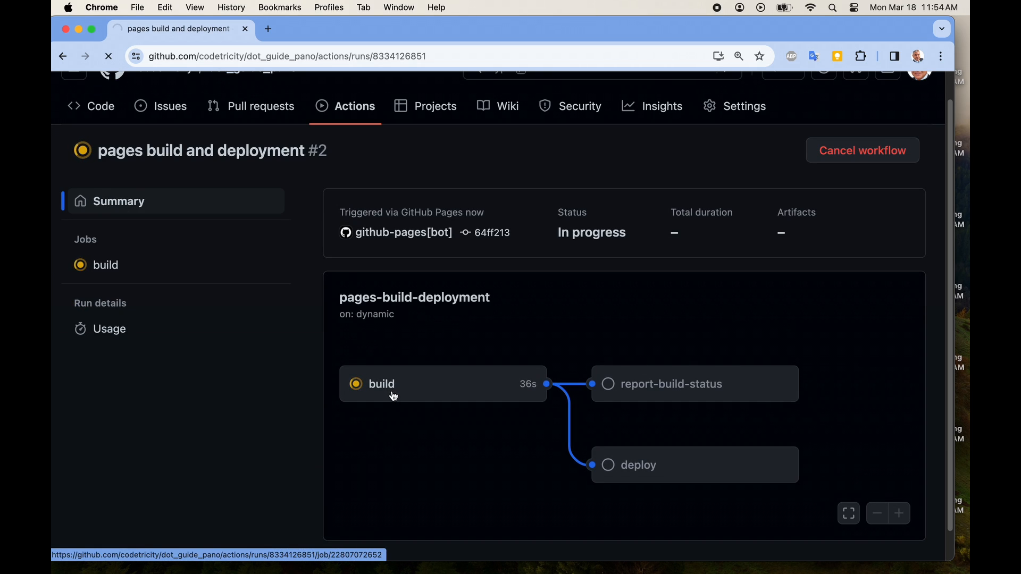
pyautogui.click(380, 384)
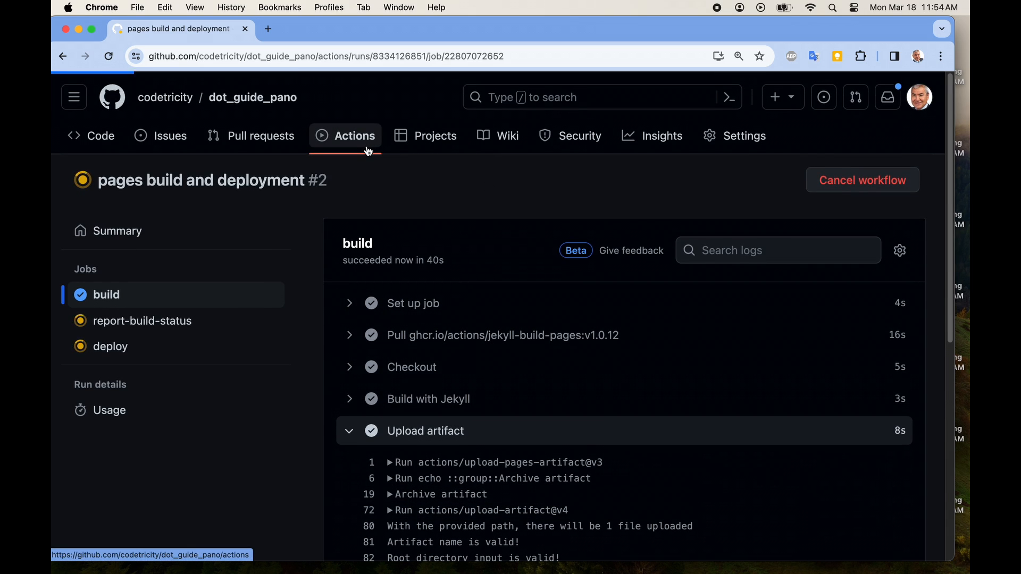
pyautogui.click(354, 135)
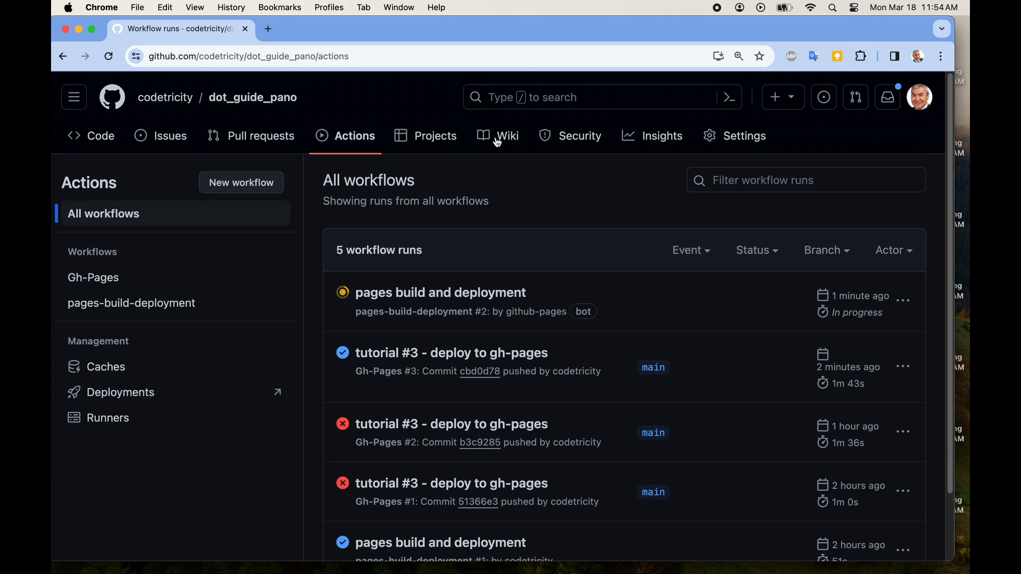
pyautogui.moveTo(721, 12)
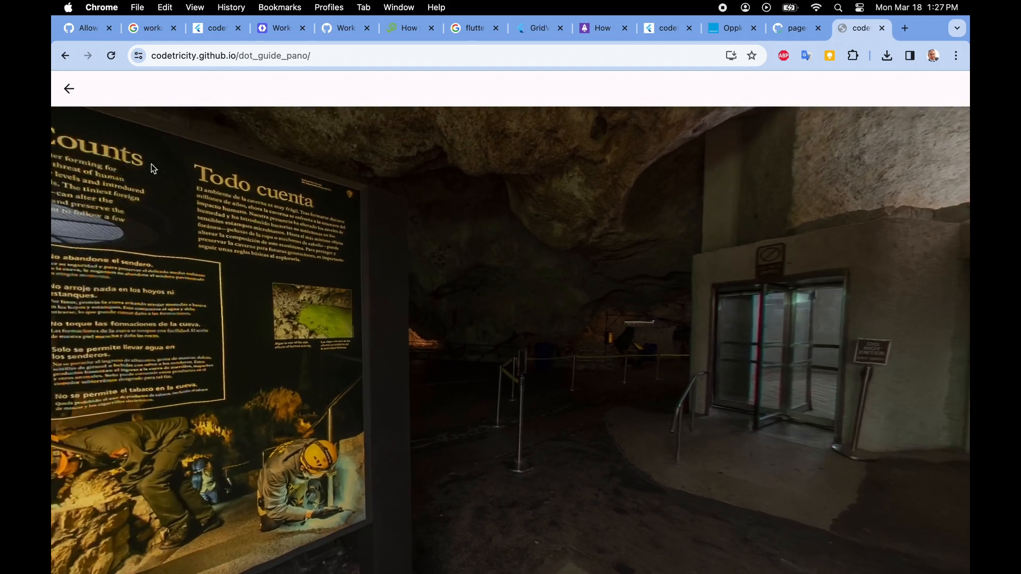
# Leave the cave panorama, find the grocery store thumbnail in the gallery and view it
pyautogui.click(68, 88)
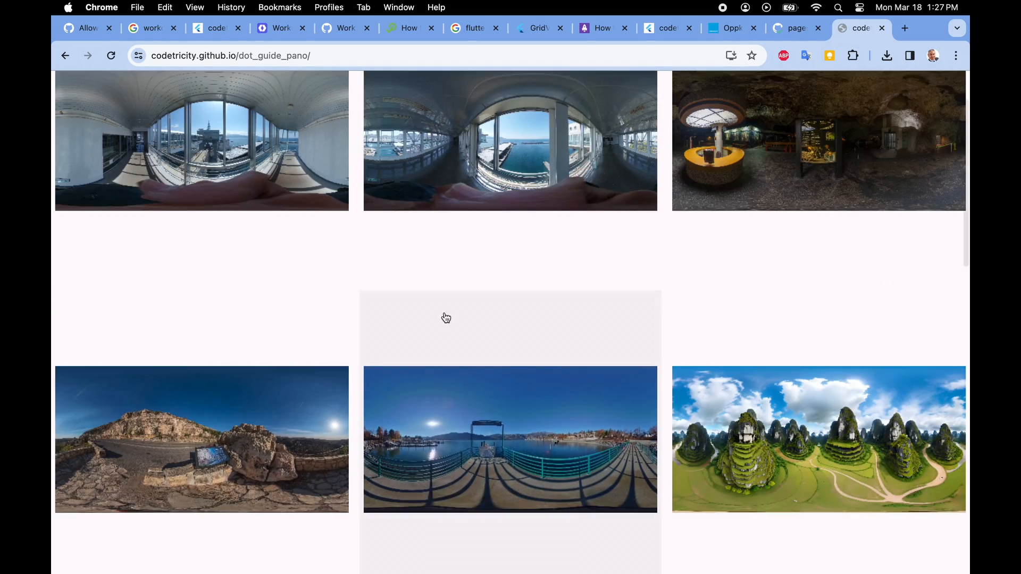
pyautogui.scroll(-3)
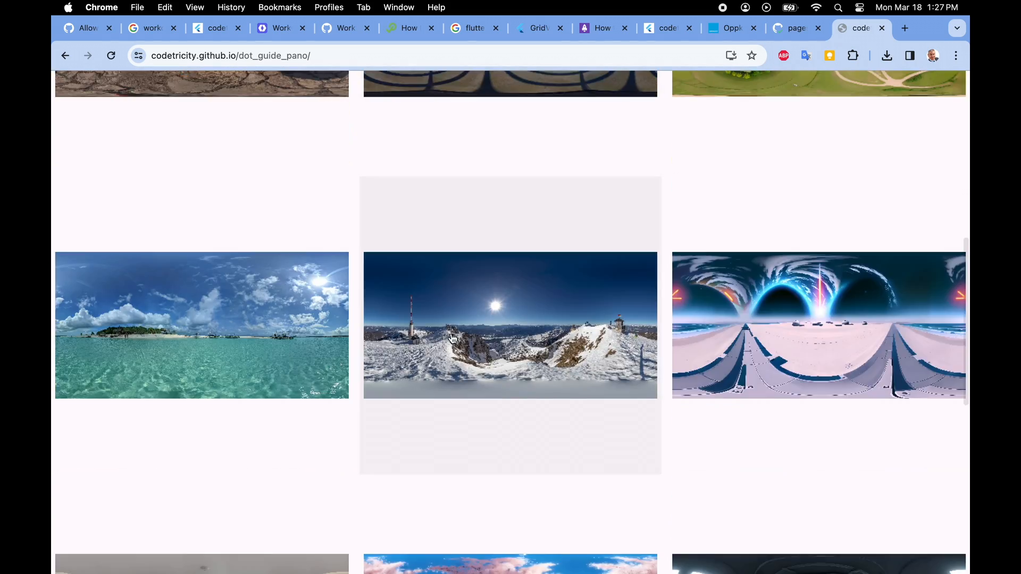
pyautogui.scroll(-3)
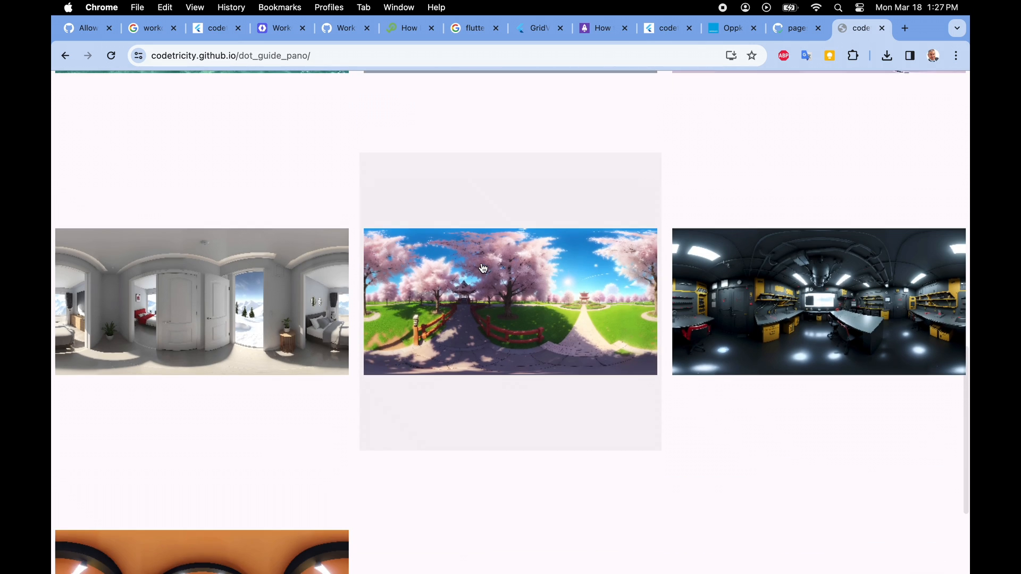
pyautogui.click(509, 301)
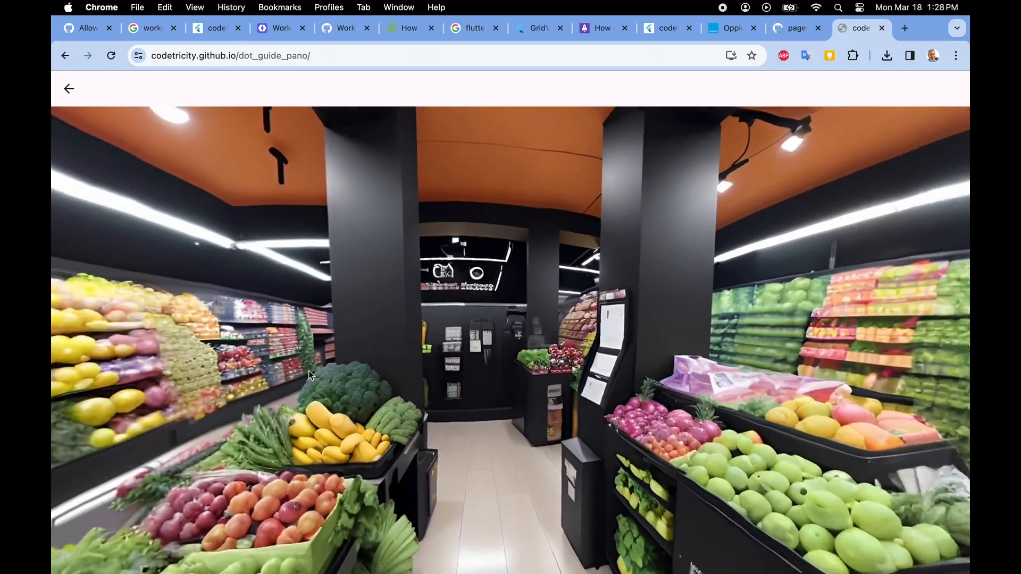
# Look around the grocery store panorama, then return to the thumbnail gallery
pyautogui.moveTo(310, 375); pyautogui.dragTo(469, 313)
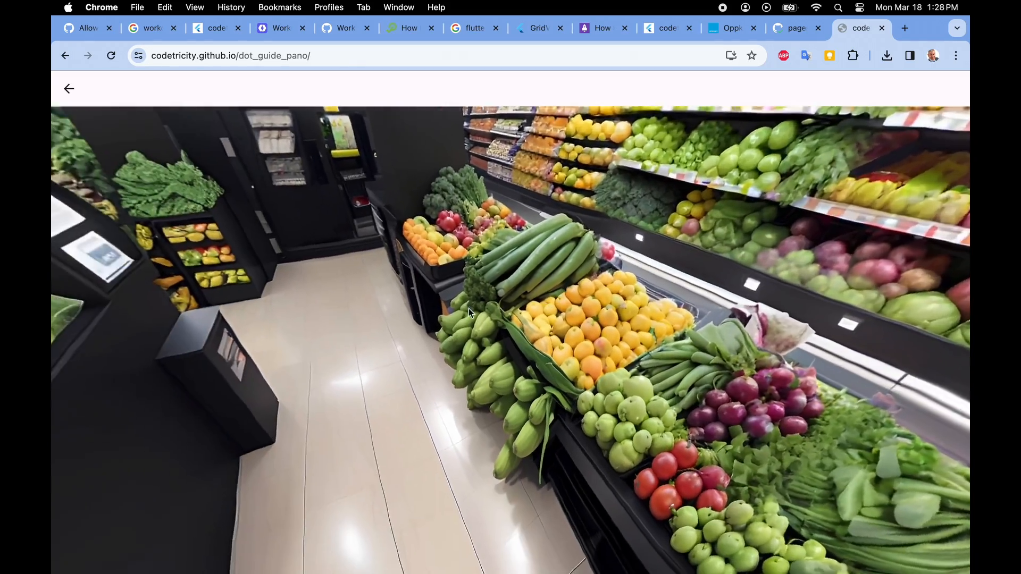
pyautogui.click(69, 88)
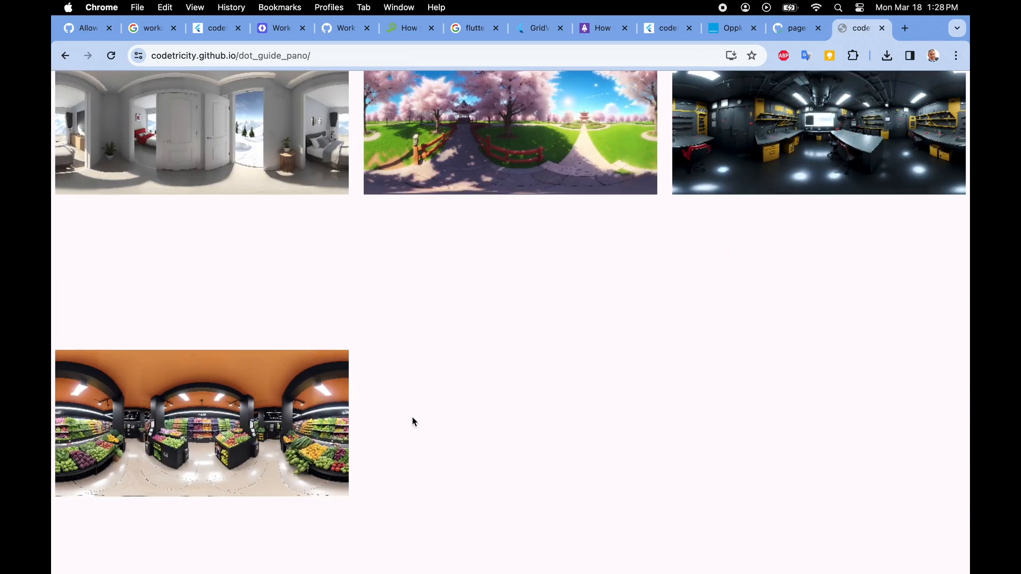
pyautogui.scroll(-3)
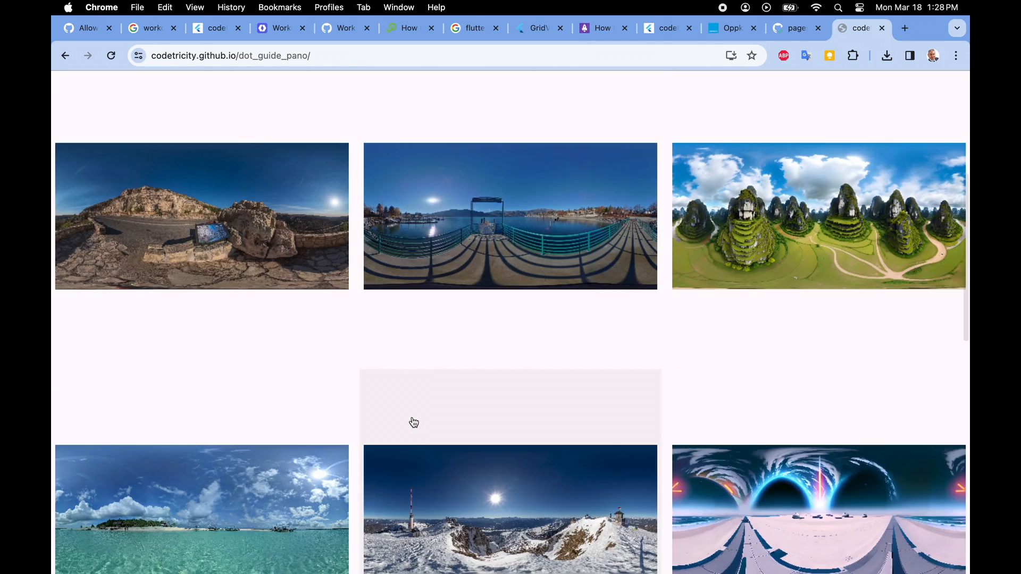